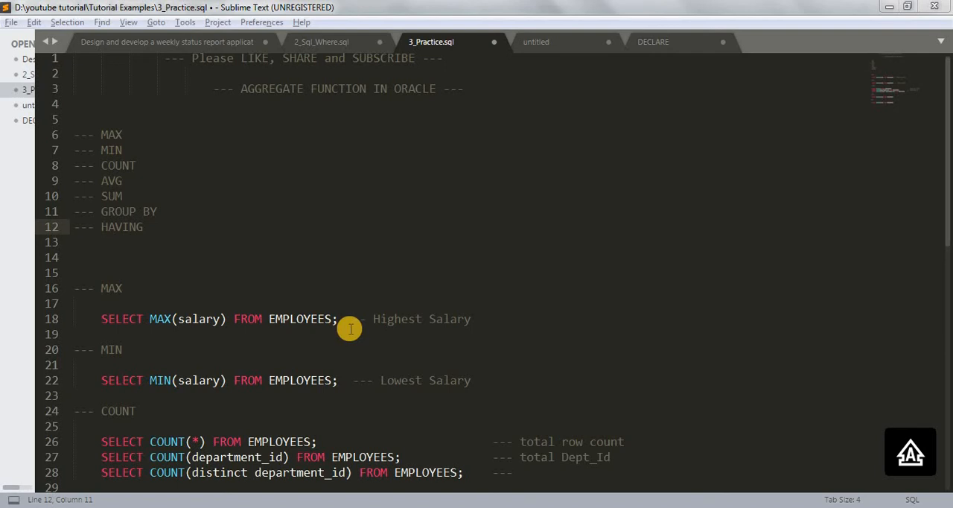
pyautogui.moveTo(153, 146)
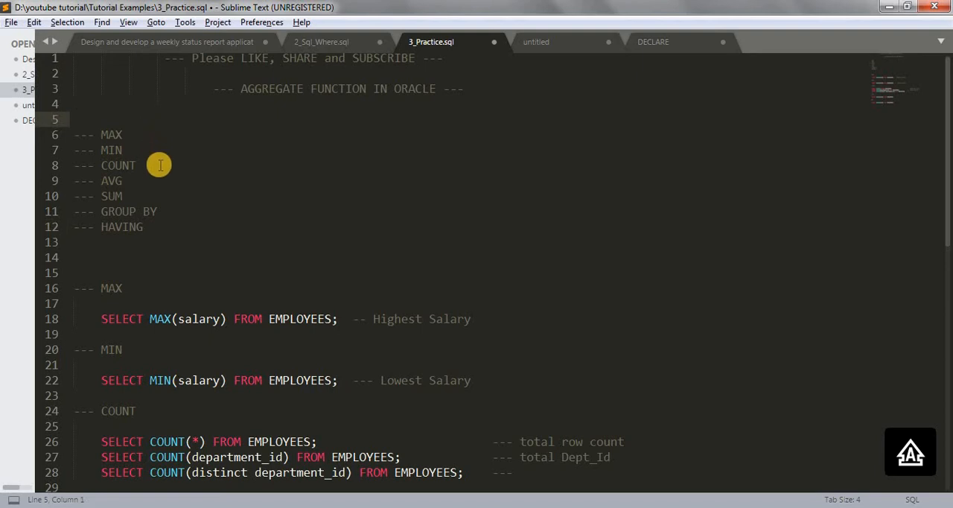
# Step: Run 'select * from employees' in SQL Commands and review the 10 returned rows
pyautogui.click(111, 196)
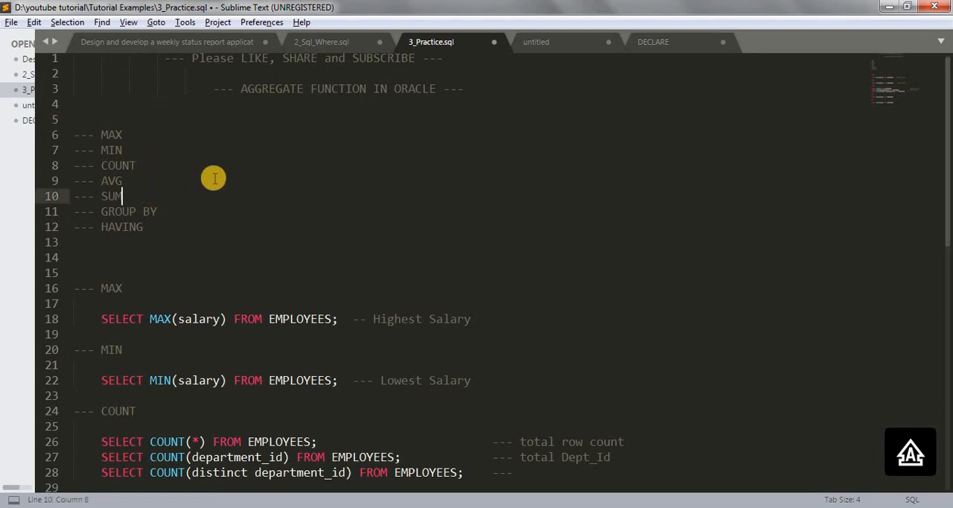
pyautogui.click(143, 227)
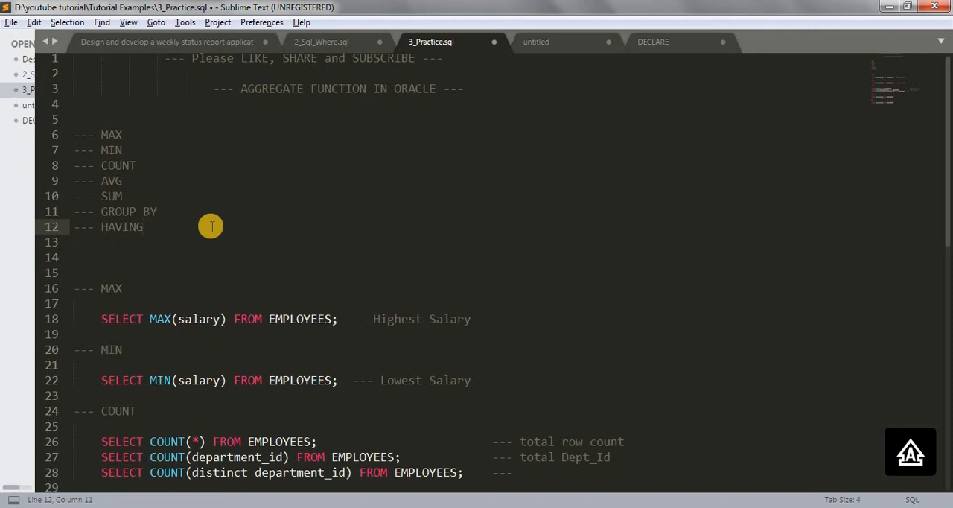
pyautogui.moveTo(712, 209)
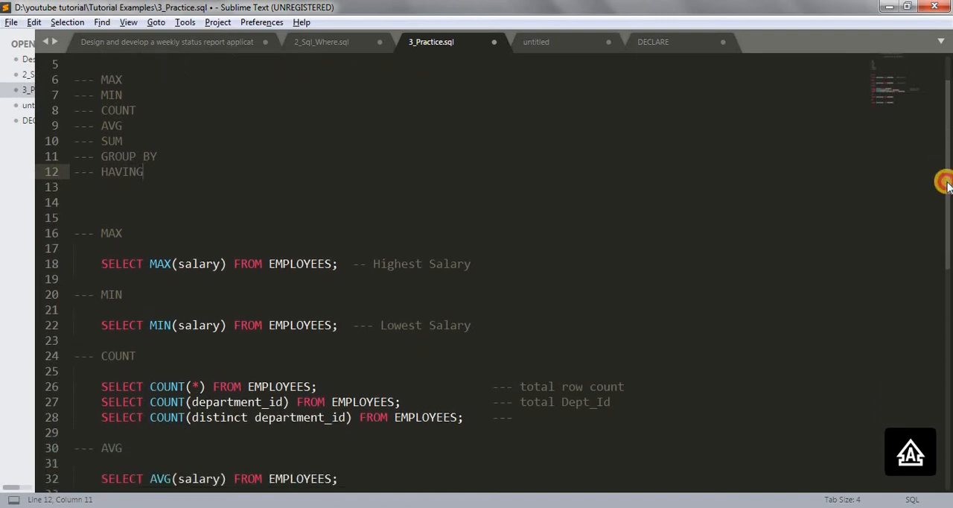
pyautogui.scroll(-3)
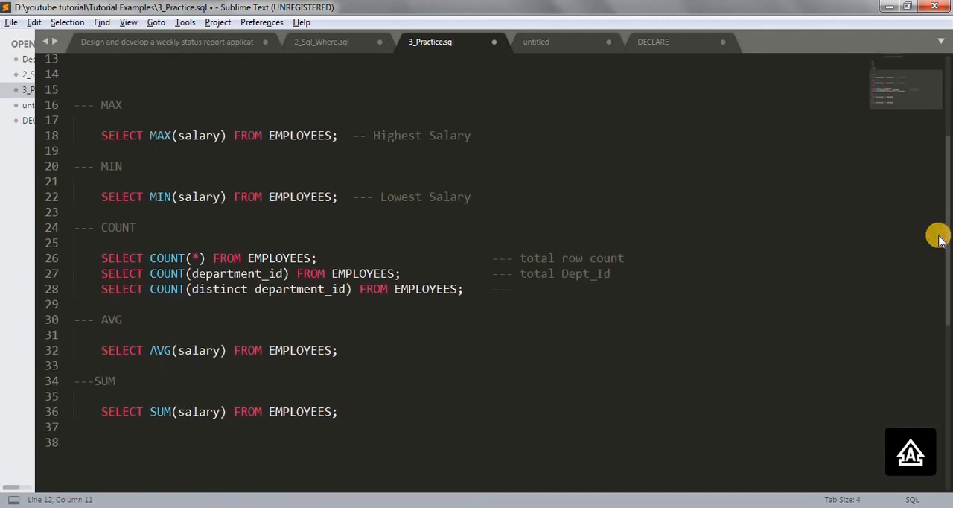
pyautogui.moveTo(596, 301)
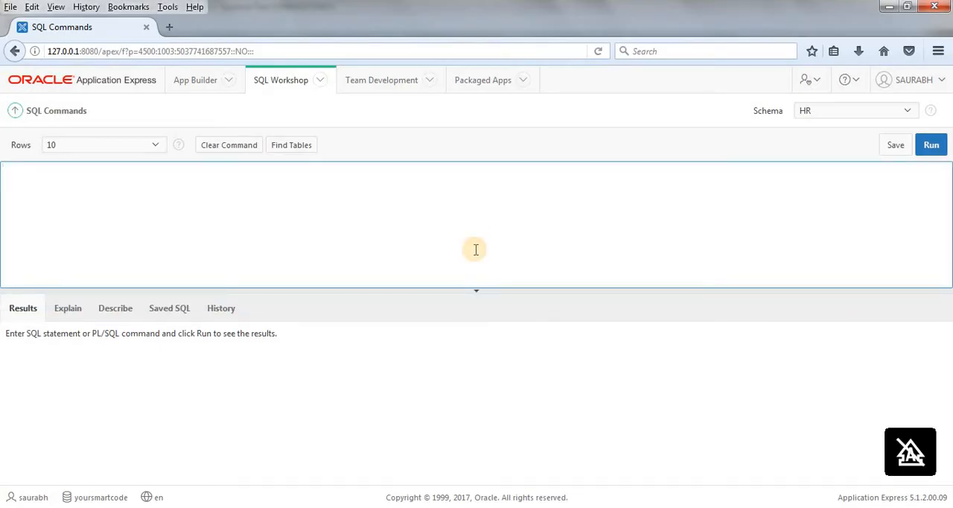
pyautogui.write('select')
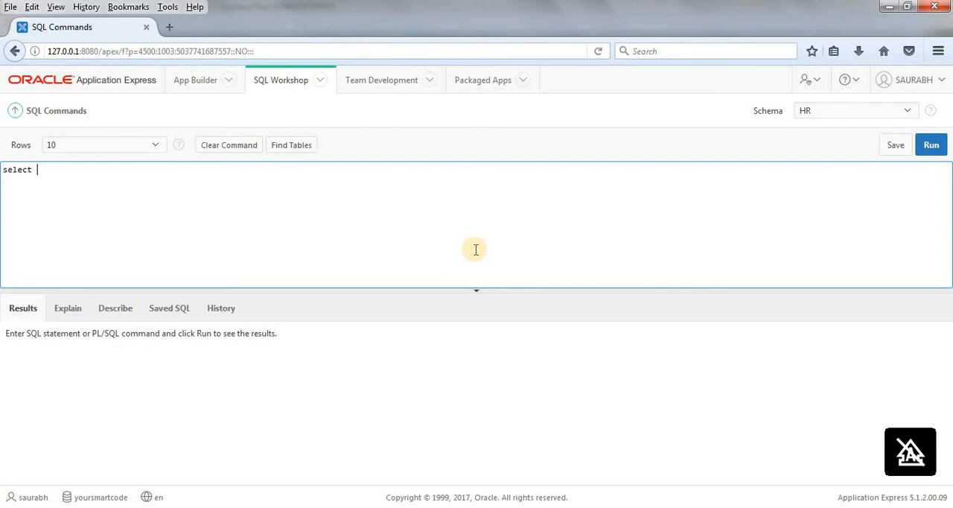
pyautogui.write('* from em')
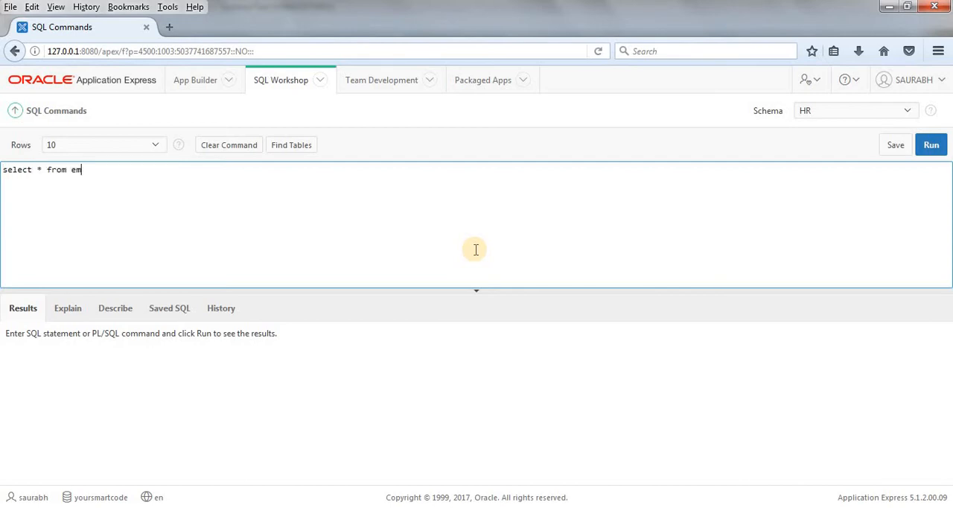
pyautogui.write('ployees')
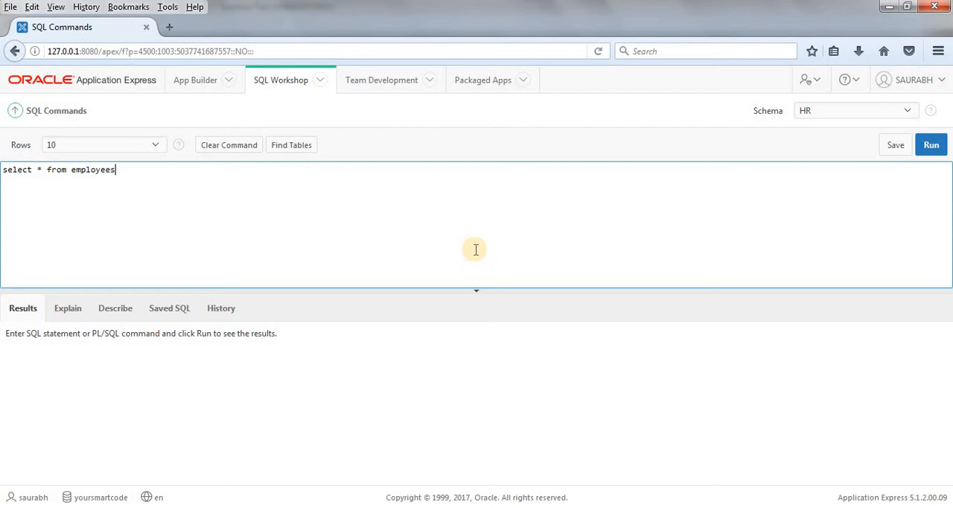
pyautogui.click(931, 145)
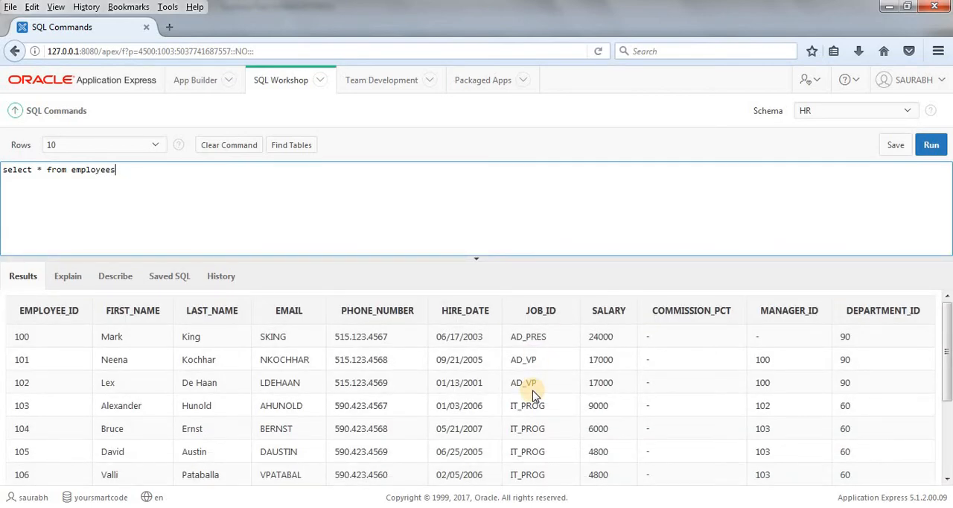
pyautogui.moveTo(584, 222)
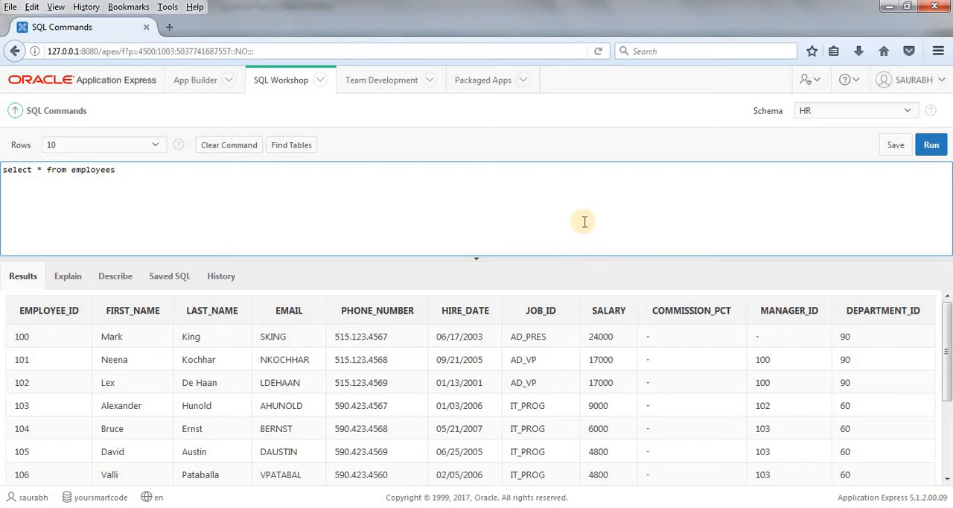
pyautogui.moveTo(600, 337)
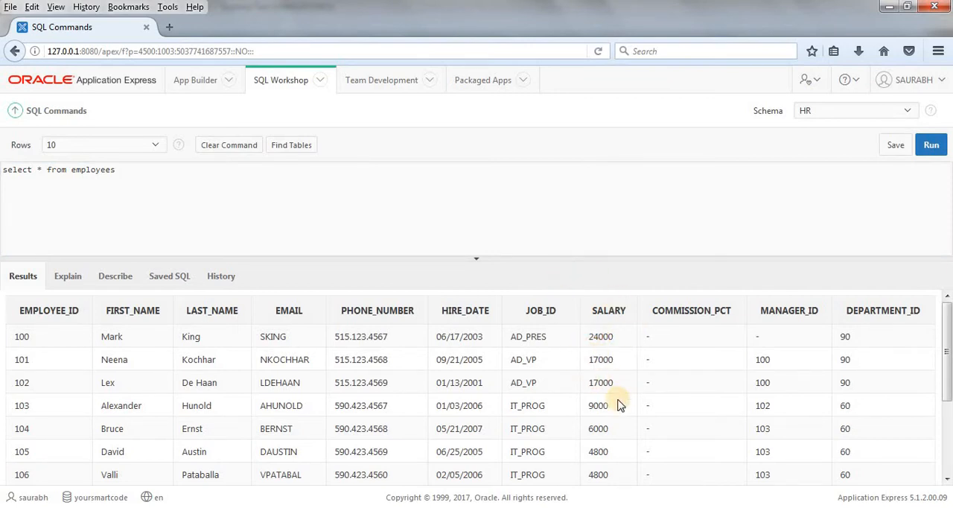
pyautogui.moveTo(847, 356)
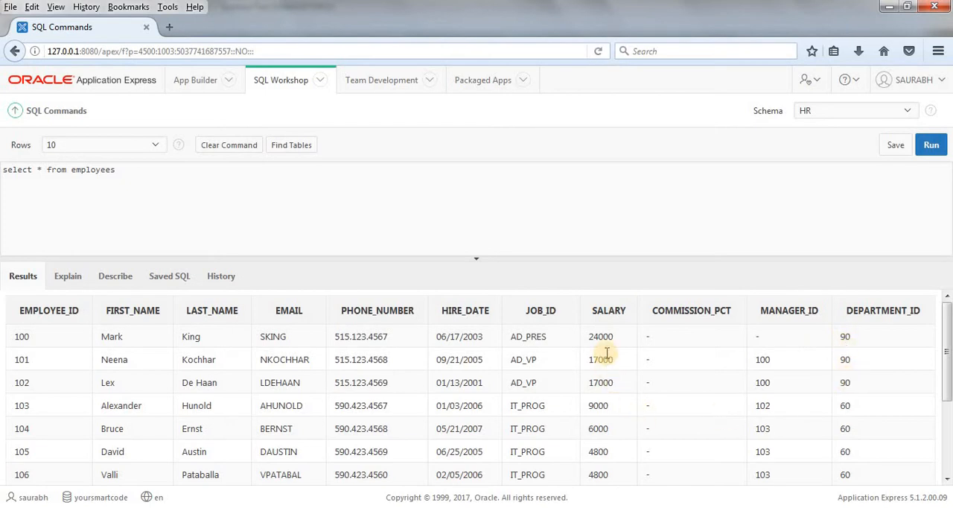
pyautogui.scroll(-3)
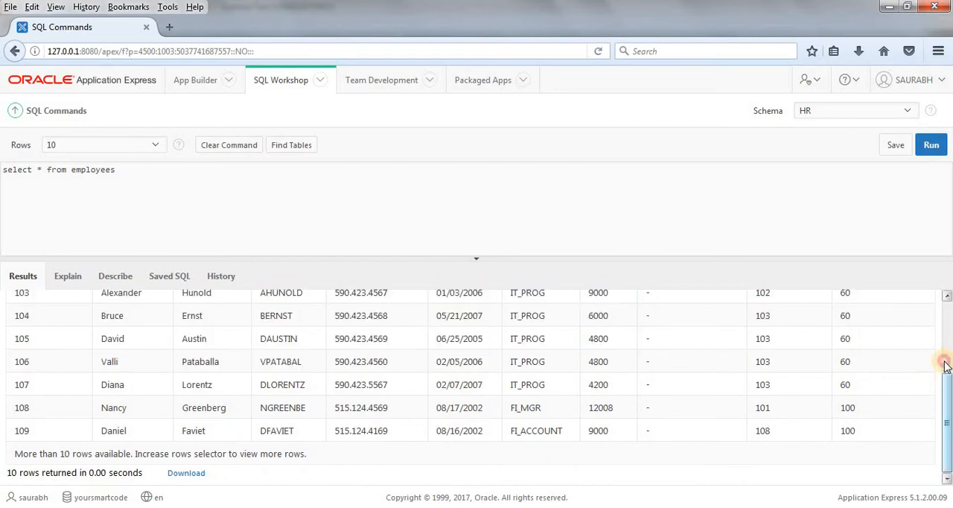
pyautogui.scroll(3)
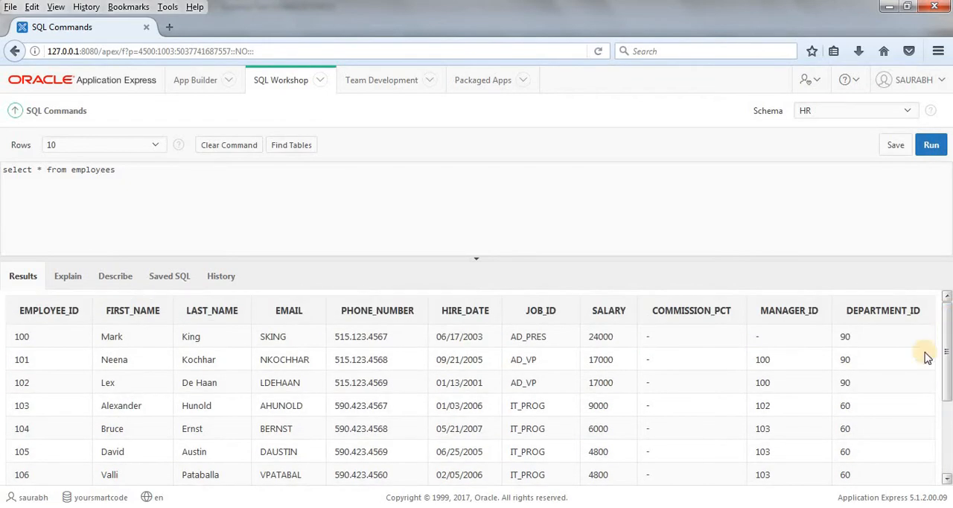
pyautogui.moveTo(879, 341)
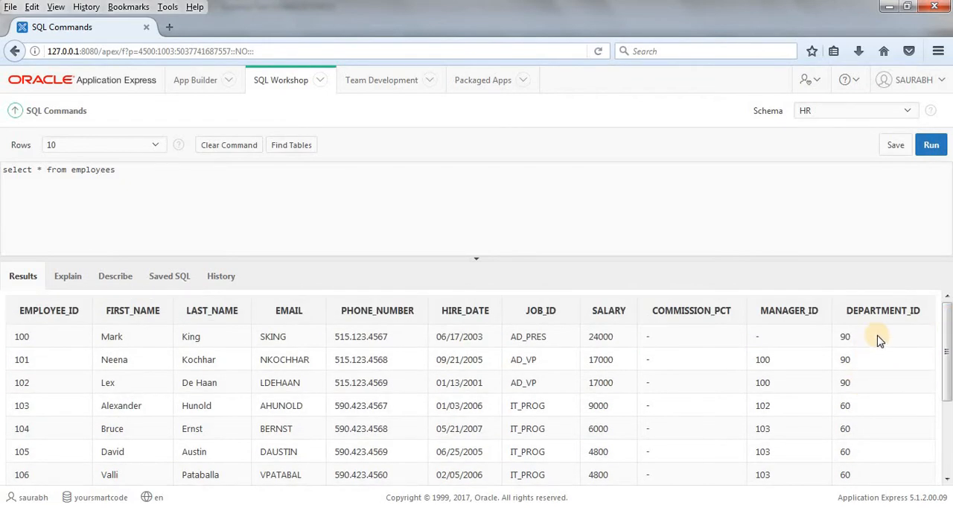
pyautogui.moveTo(907, 343)
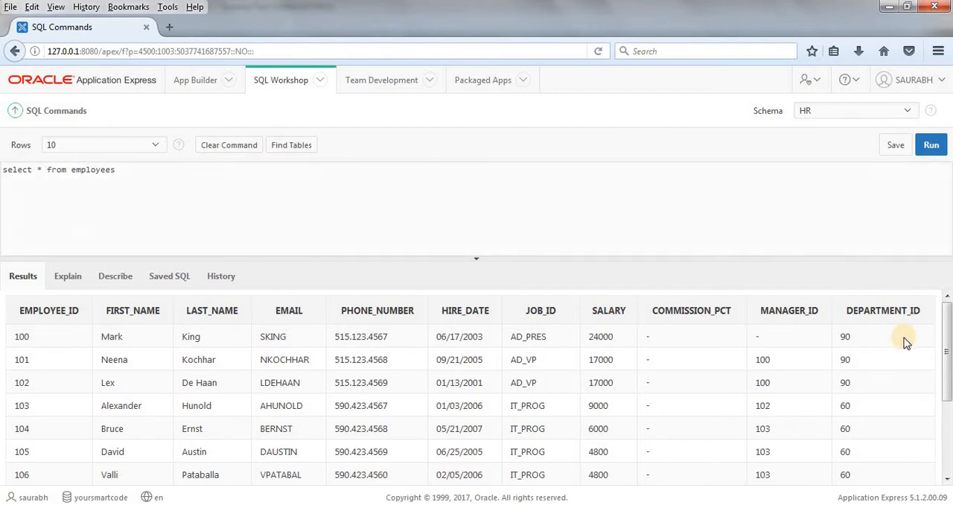
pyautogui.moveTo(712, 238)
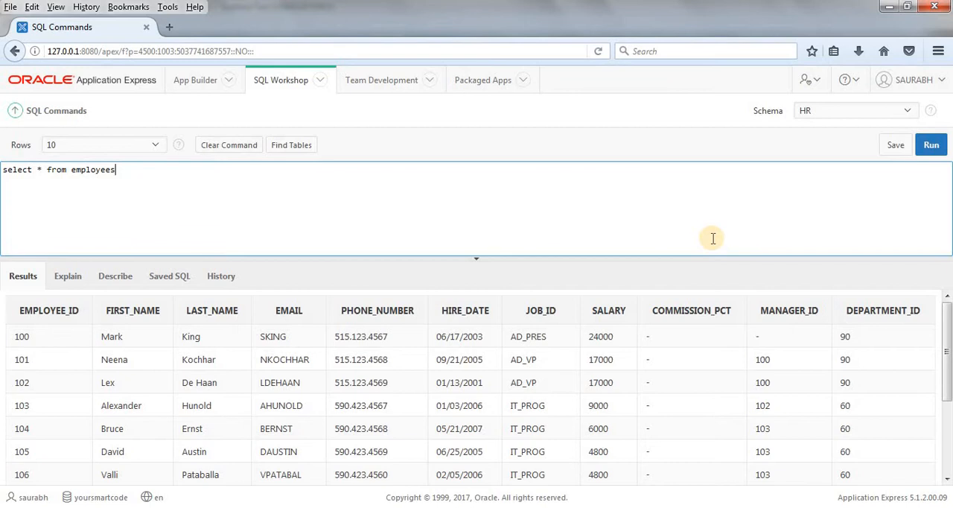
# Step: Run 'select department_id, salary from employees' to show only department IDs and salaries
pyautogui.write('sel')
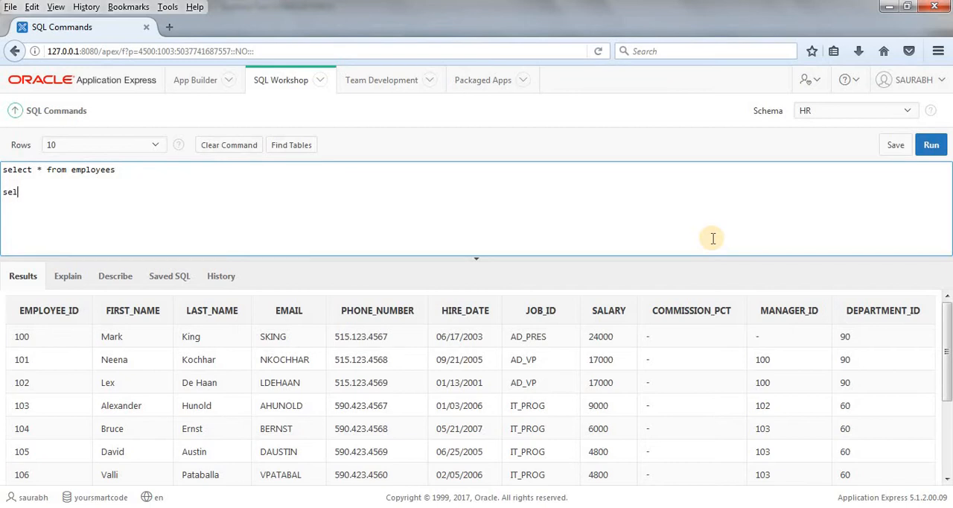
pyautogui.write('ect')
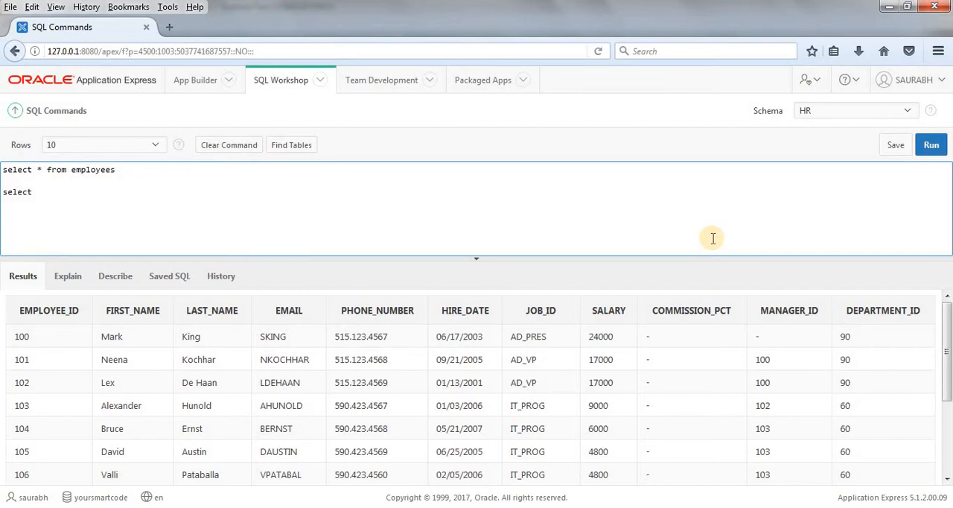
pyautogui.write('dep')
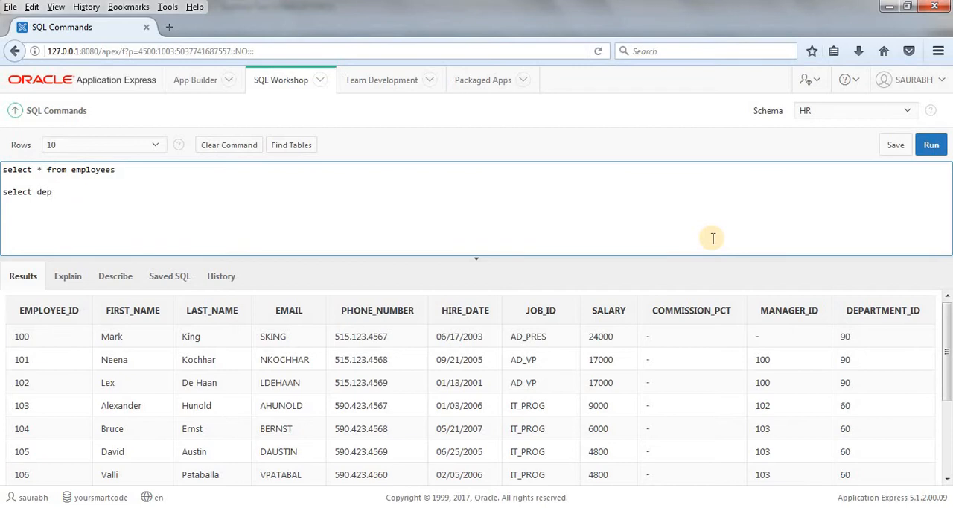
pyautogui.write('artment')
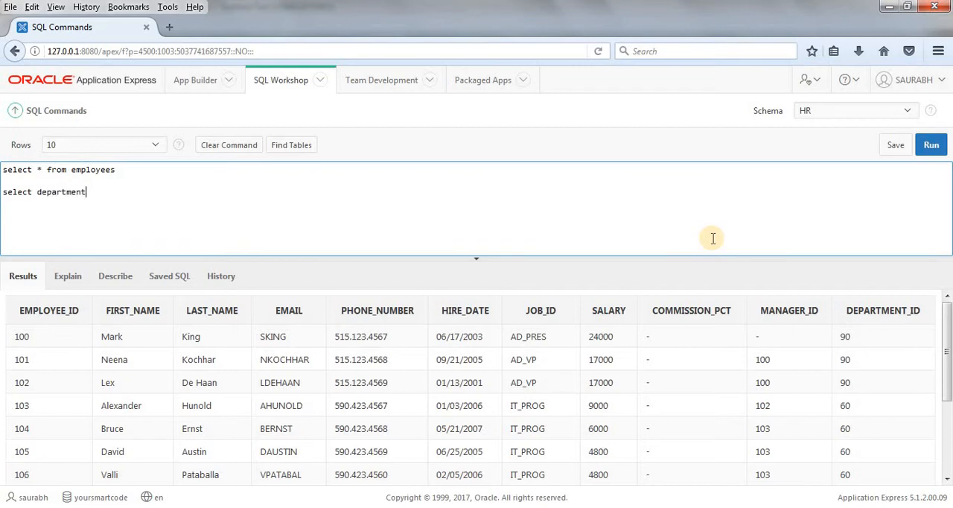
pyautogui.write('_id,')
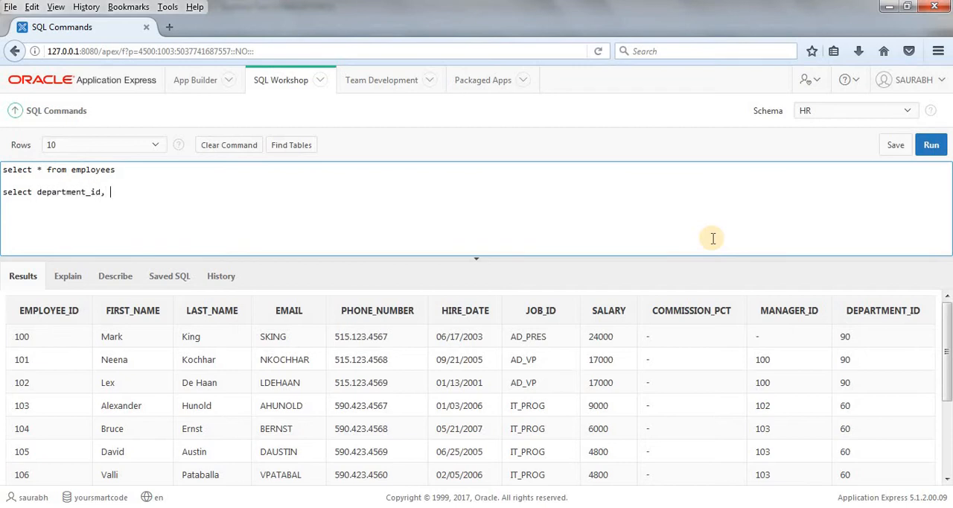
pyautogui.write('sala')
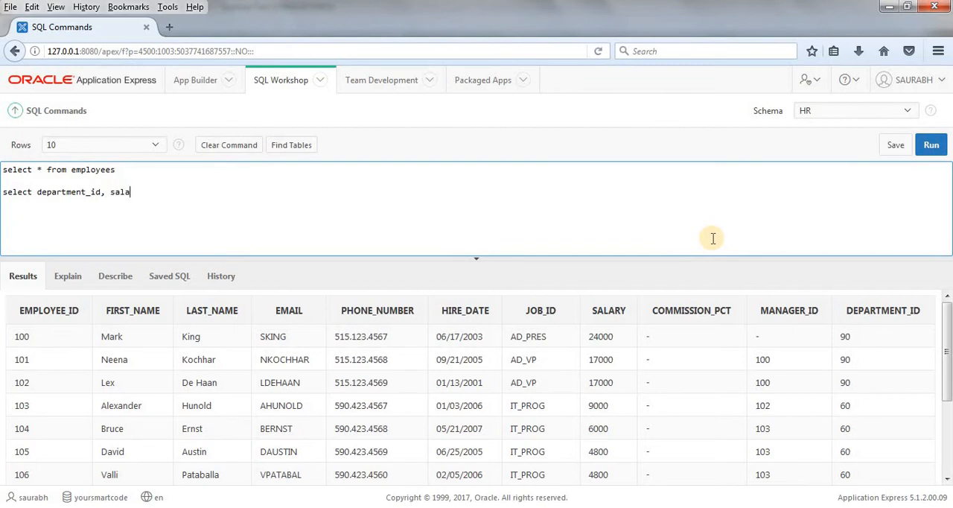
pyautogui.write('ry frp')
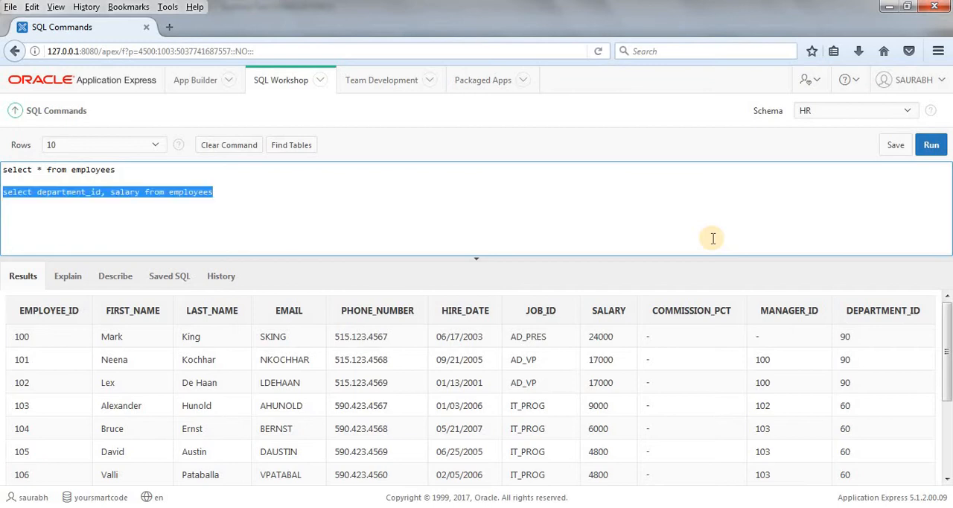
pyautogui.click(931, 145)
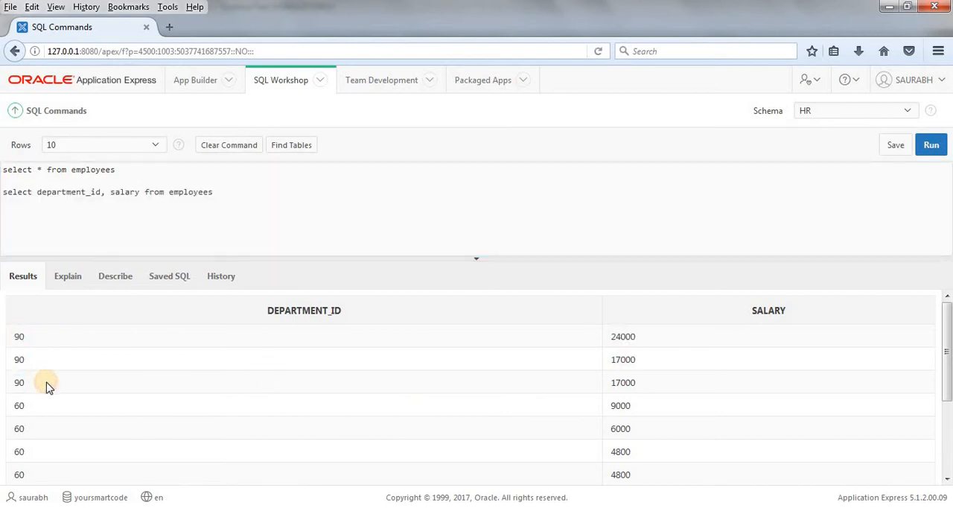
pyautogui.moveTo(227, 217)
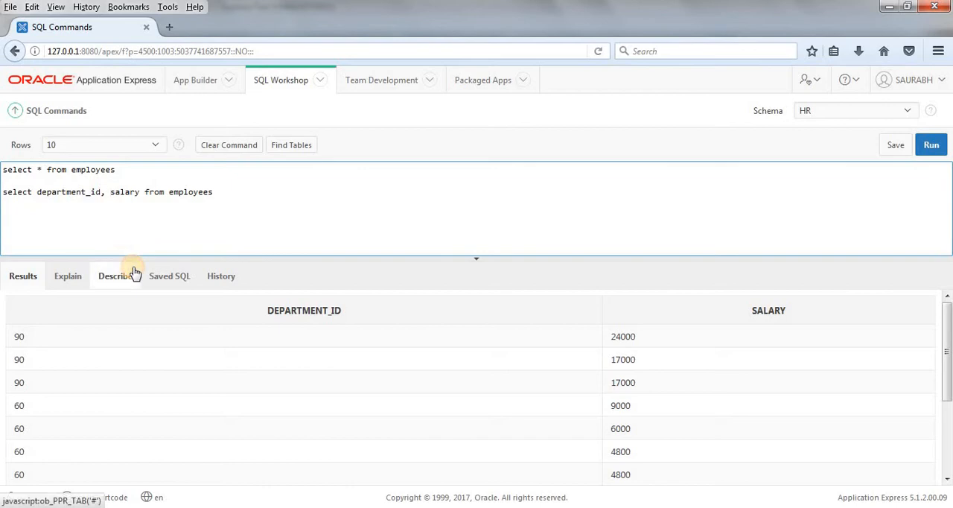
# Step: Write and run 'select department_id, max(salary) from employees group by department_id'
pyautogui.write('max(')
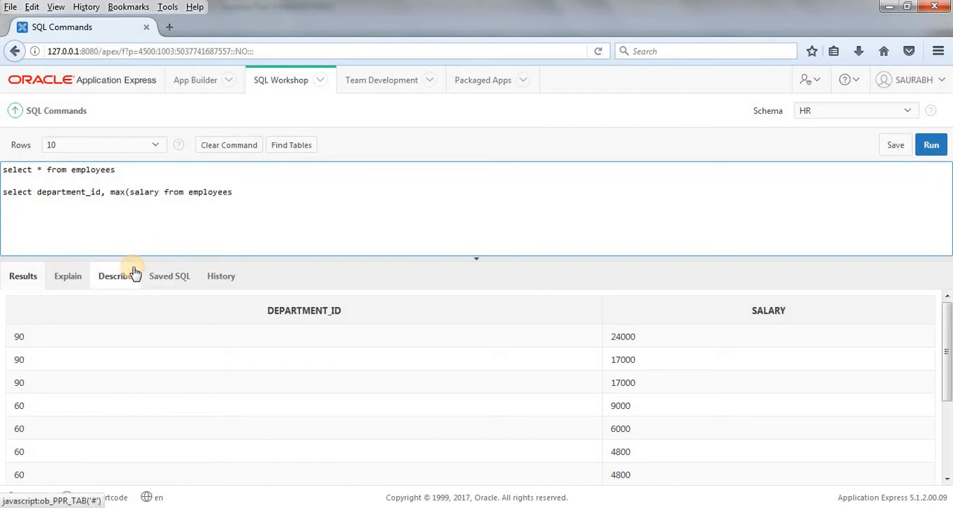
pyautogui.write(')')
pyautogui.write('group')
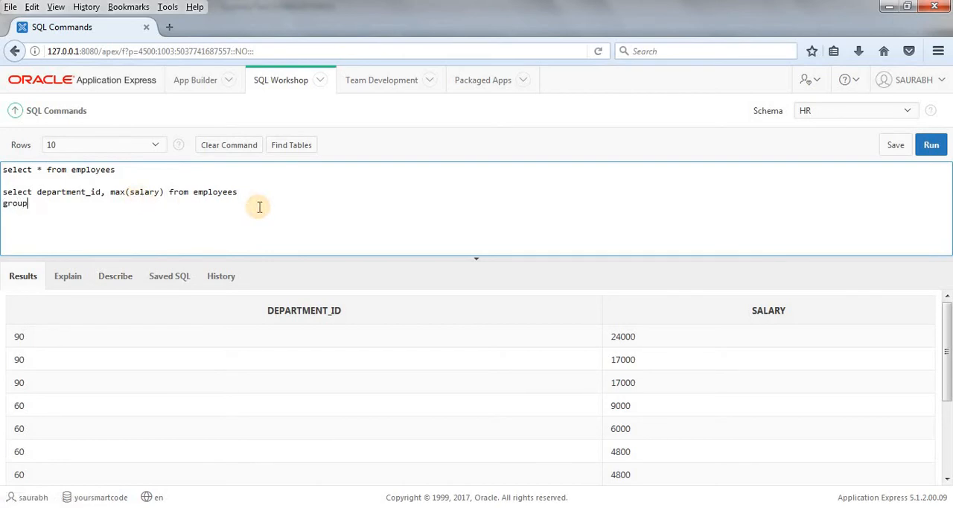
pyautogui.write('by depa')
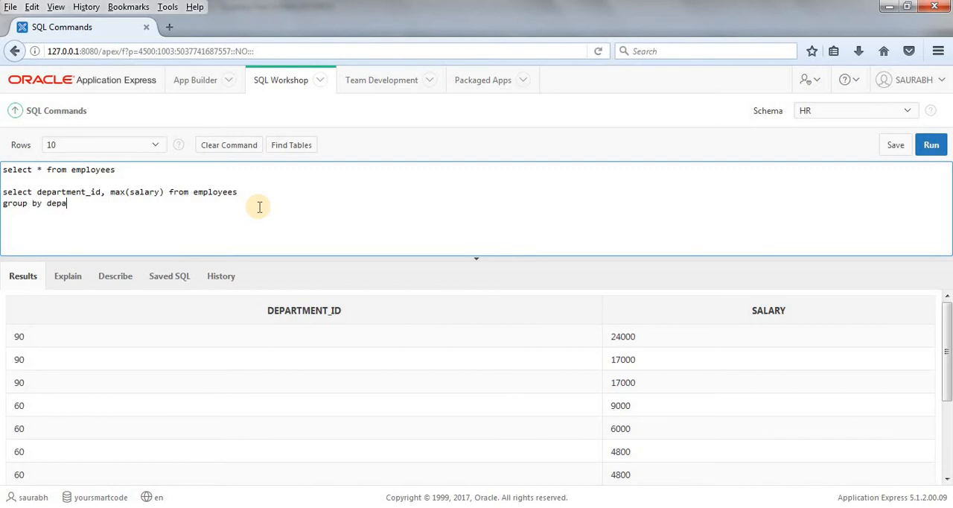
pyautogui.write('rtment_')
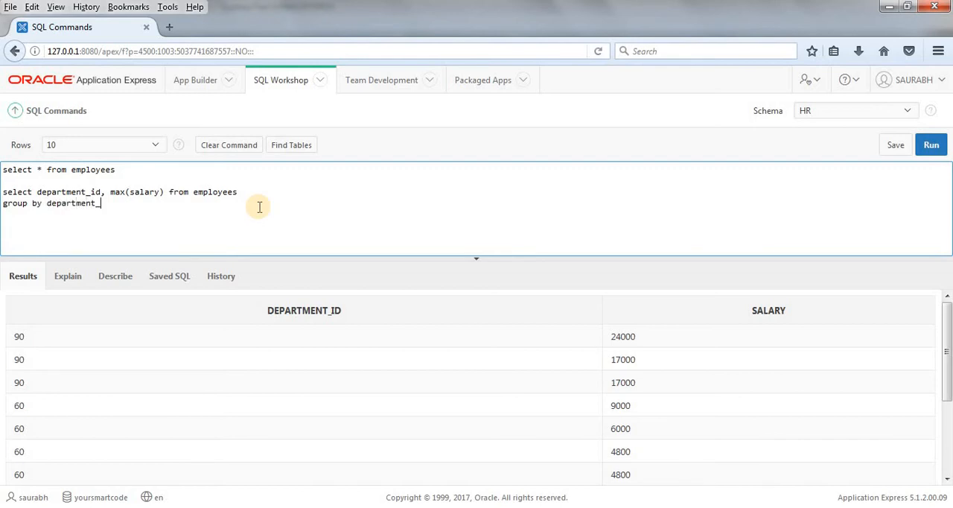
pyautogui.moveTo(111, 191); pyautogui.dragTo(110, 202)
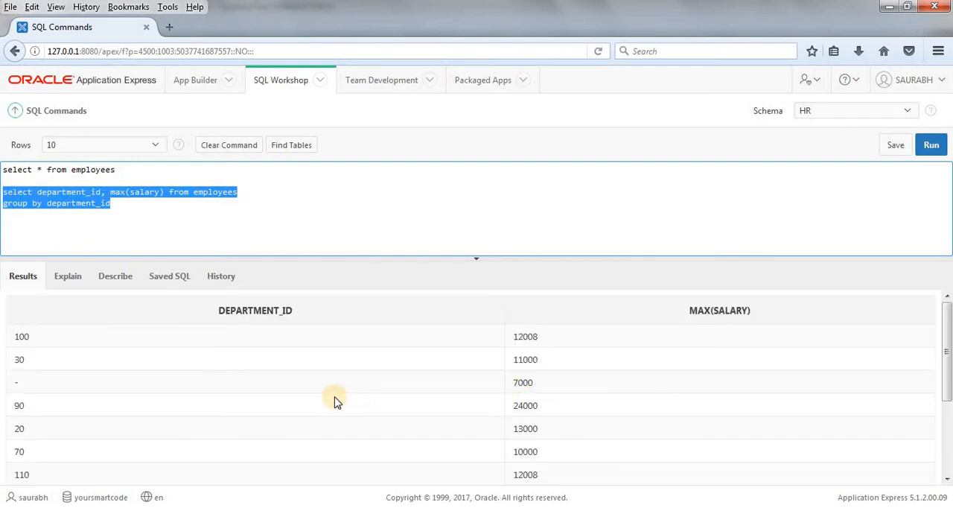
pyautogui.click(204, 238)
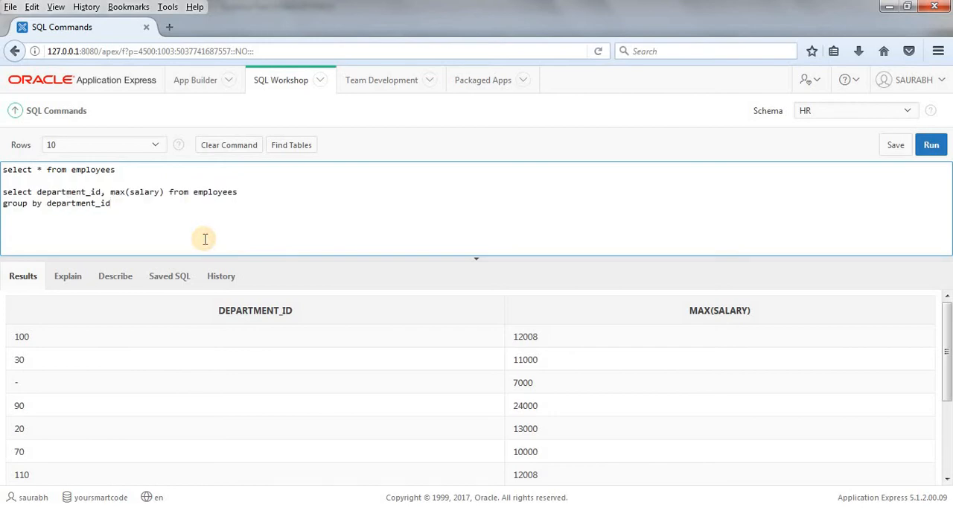
# Step: Add 'order by 1' to the grouped max-salary query and run it, departments ascending from 10
pyautogui.write('order by 1')
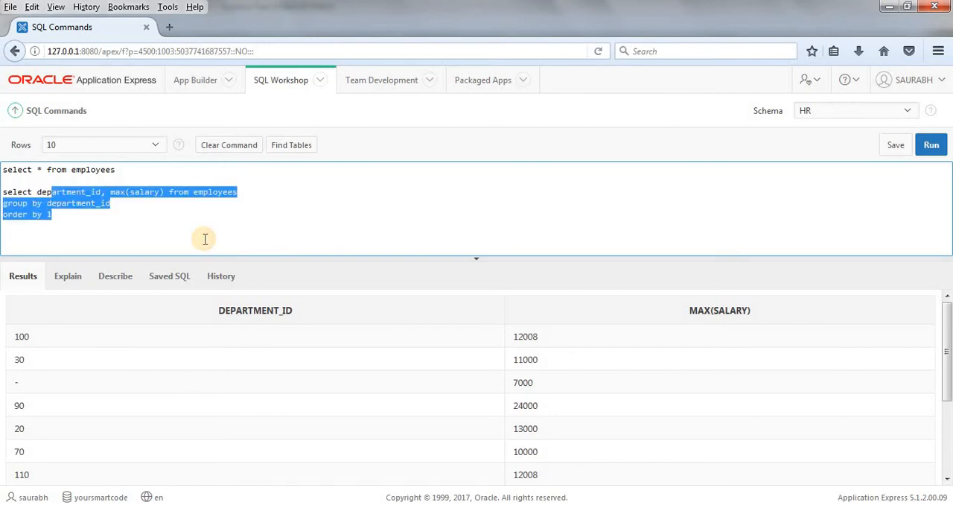
pyautogui.click(931, 145)
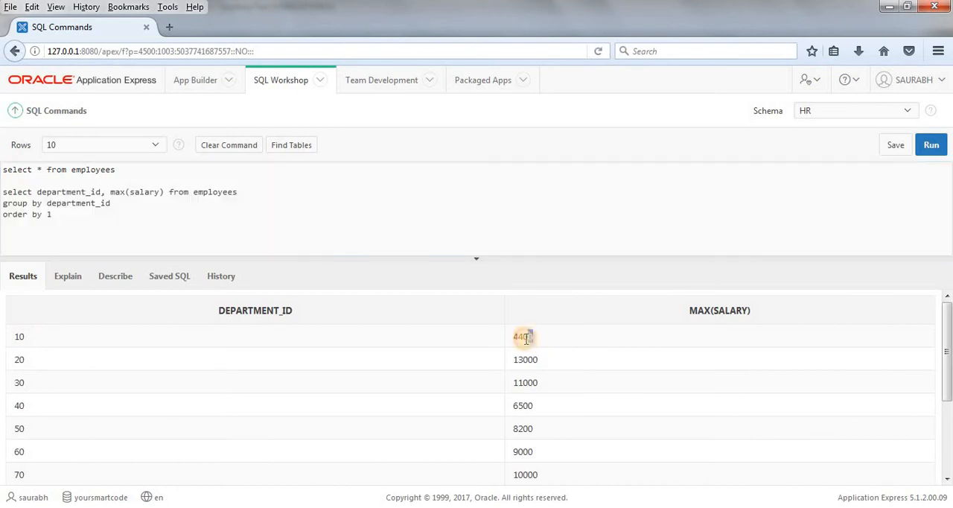
pyautogui.moveTo(152, 355)
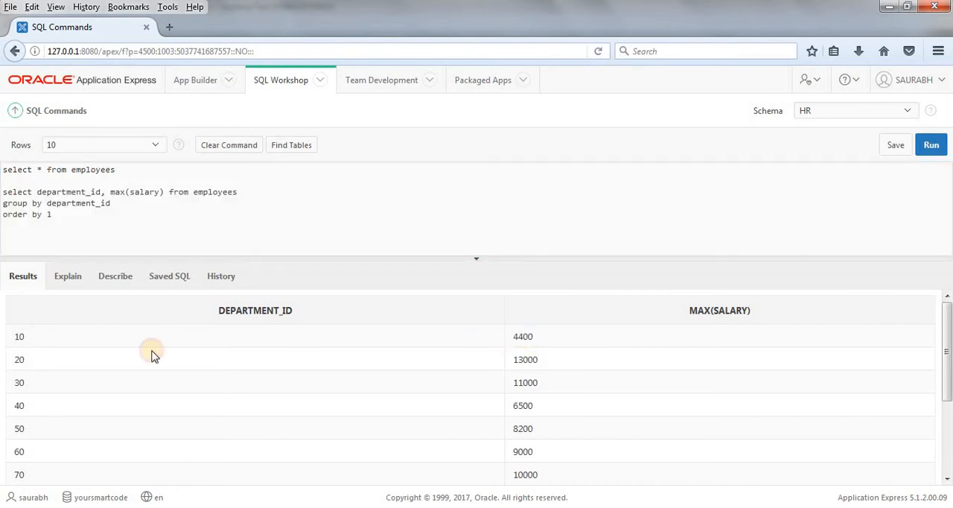
pyautogui.moveTo(563, 365)
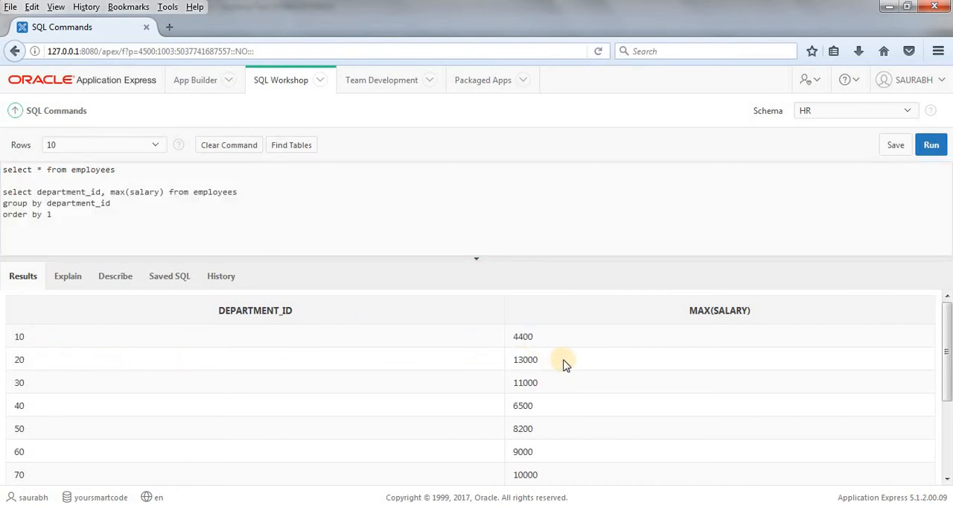
pyautogui.moveTo(80, 390)
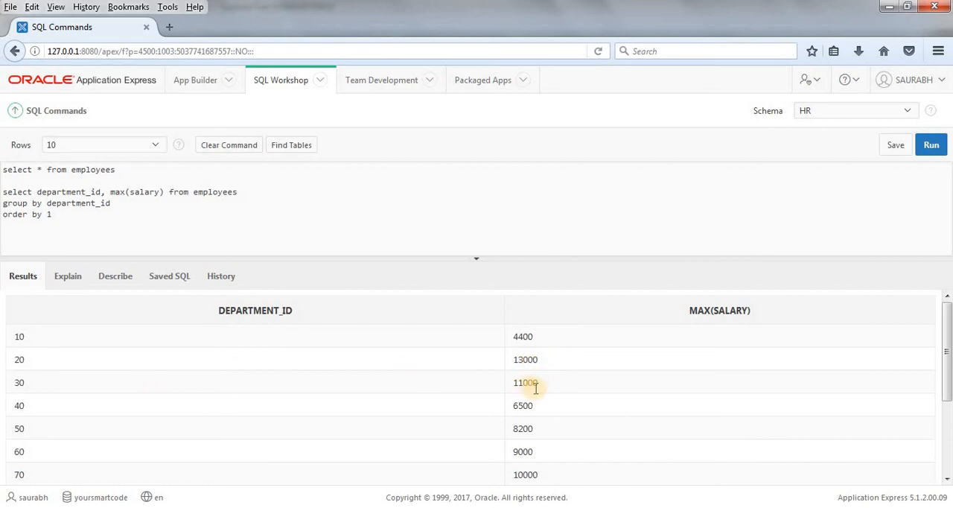
pyautogui.scroll(-3)
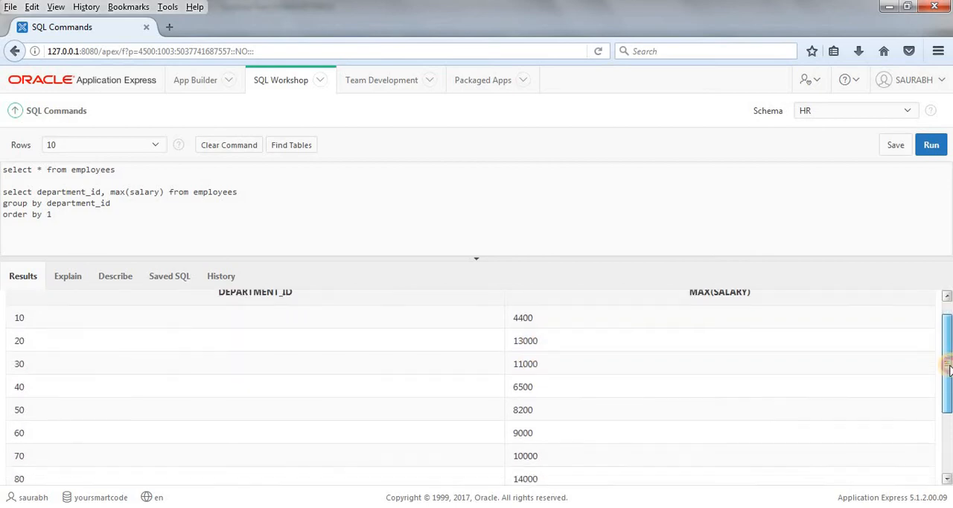
pyautogui.scroll(-3)
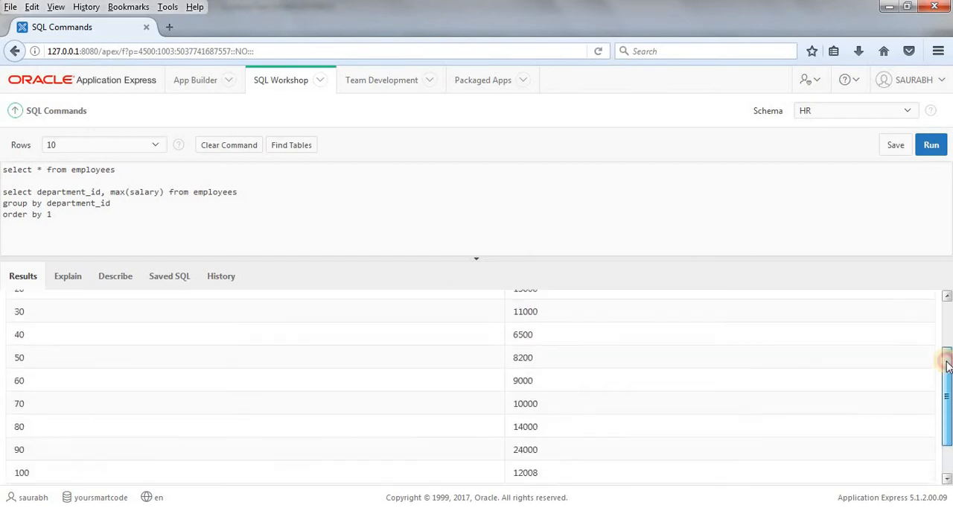
pyautogui.scroll(3)
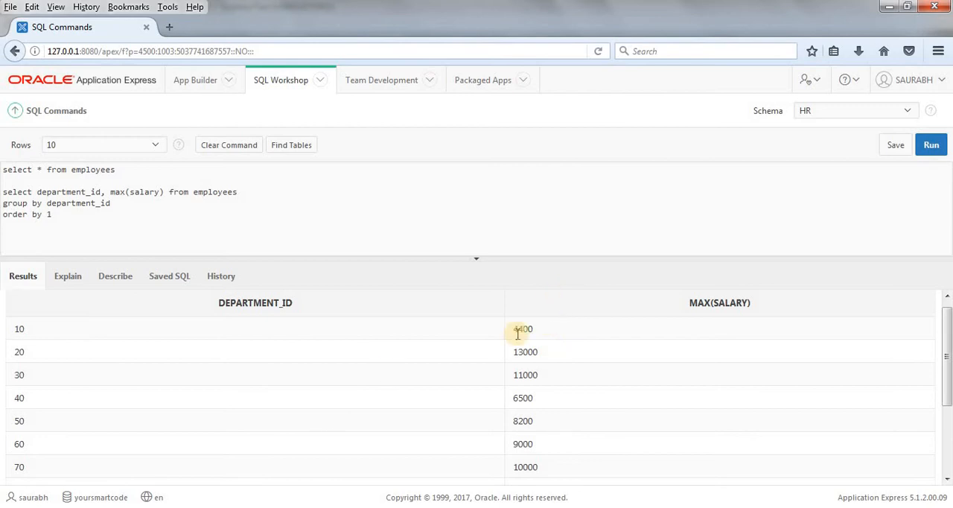
pyautogui.moveTo(339, 387)
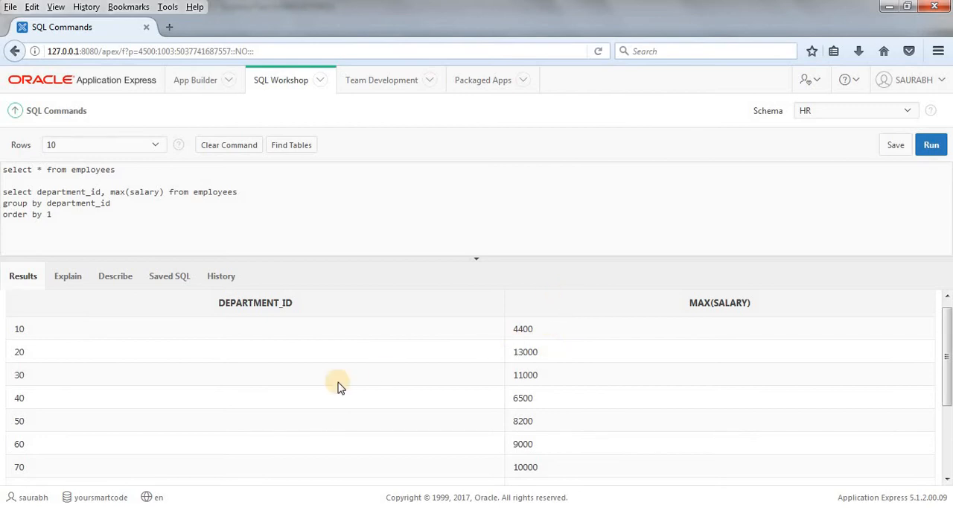
pyautogui.moveTo(55, 310)
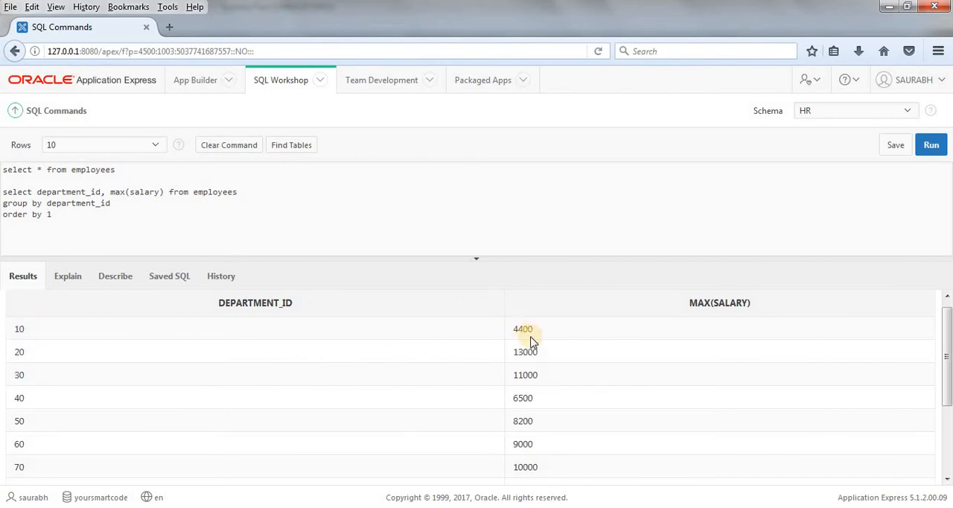
pyautogui.moveTo(572, 261)
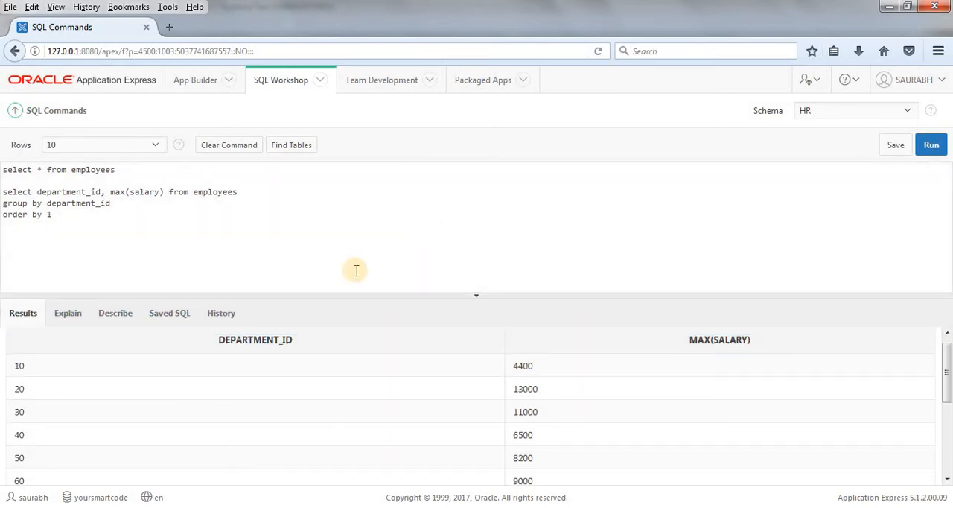
pyautogui.moveTo(122, 244)
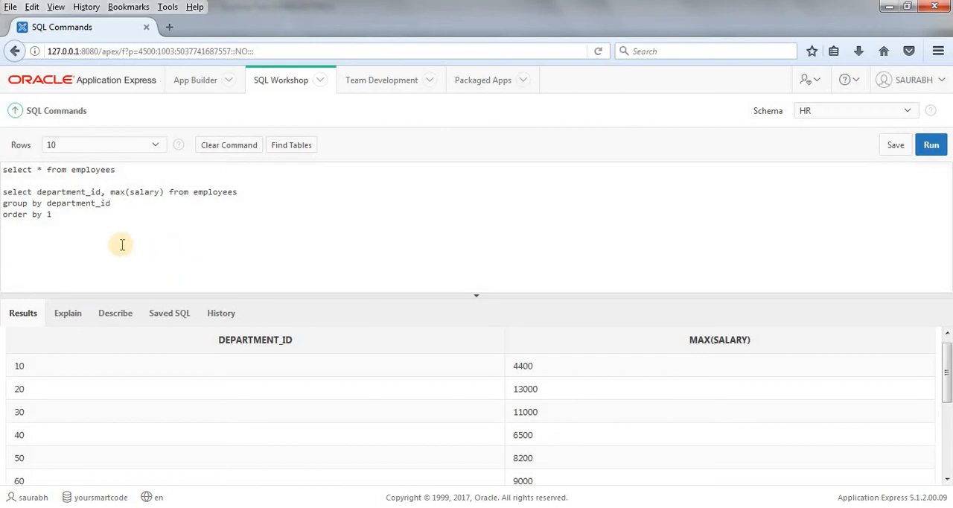
pyautogui.moveTo(422, 292)
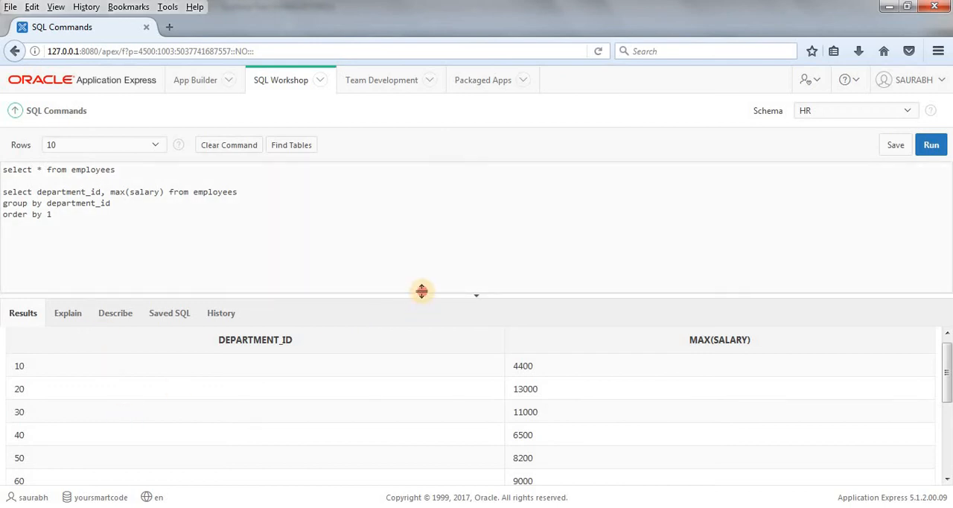
# Step: Insert 'having department_id=70' after the group by clause, before order by 1
pyautogui.moveTo(423, 292); pyautogui.dragTo(423, 244)
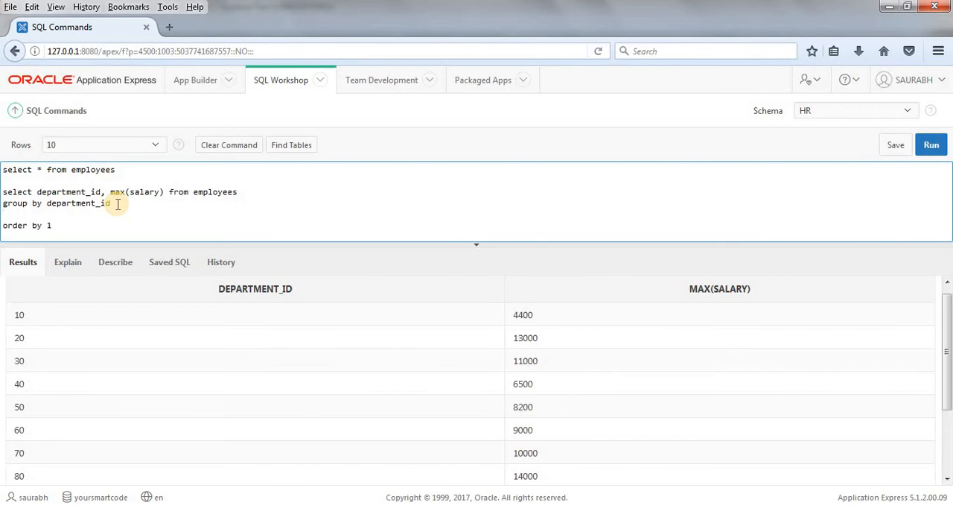
pyautogui.write('having')
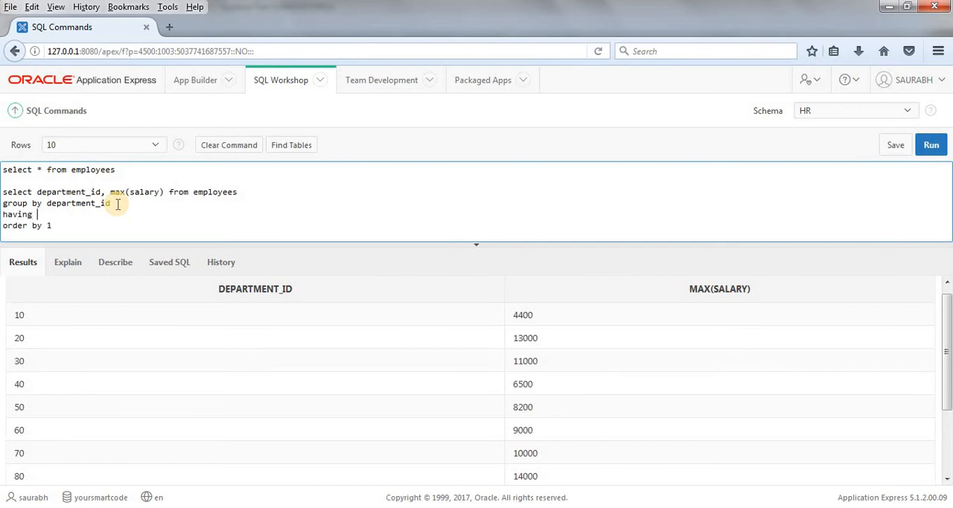
pyautogui.write('depart')
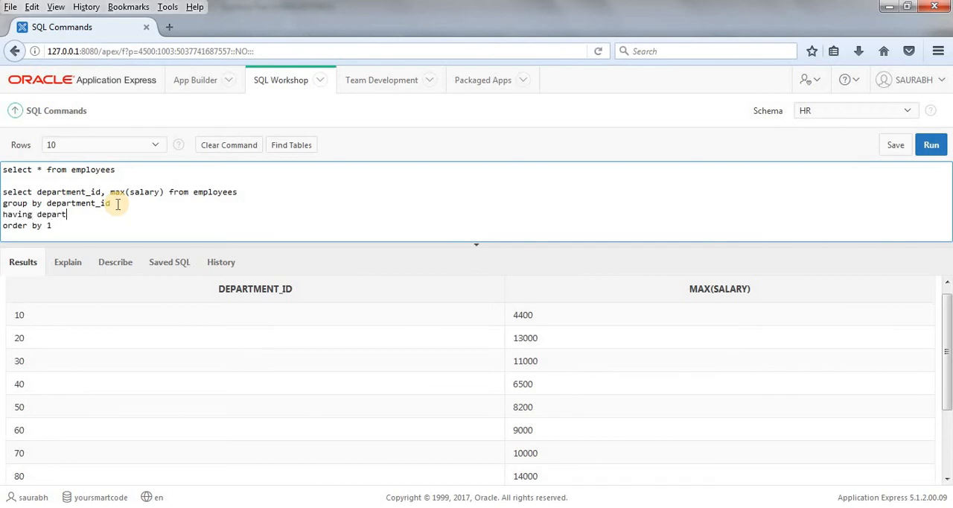
pyautogui.write('m')
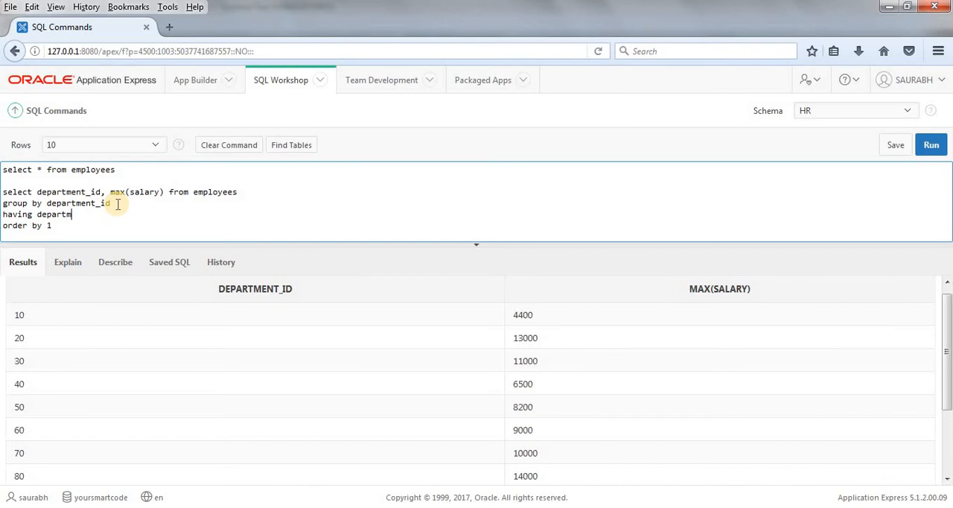
pyautogui.write('e')
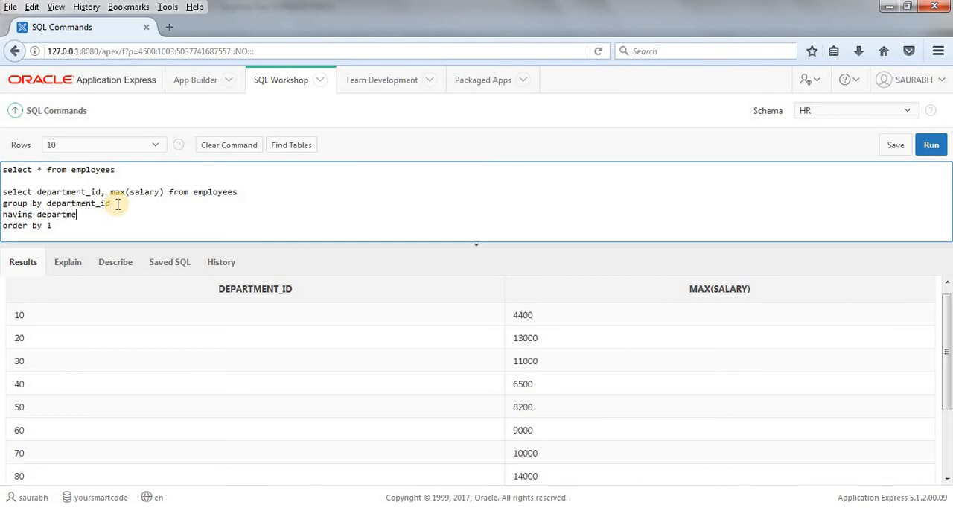
pyautogui.write('nt_id=')
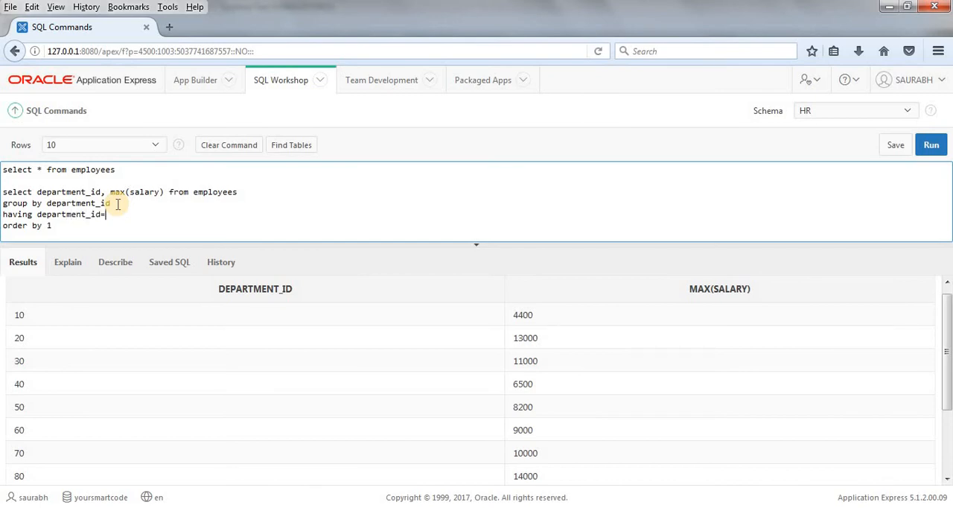
pyautogui.write('70')
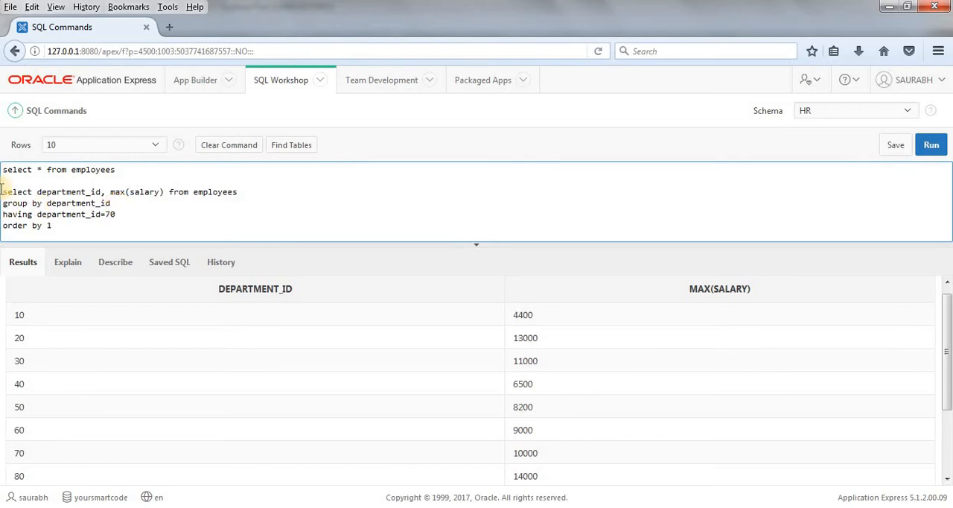
# Step: Run the HAVING query, returning only department 70 with maximum salary 10000
pyautogui.moveTo(3, 191); pyautogui.dragTo(116, 215)
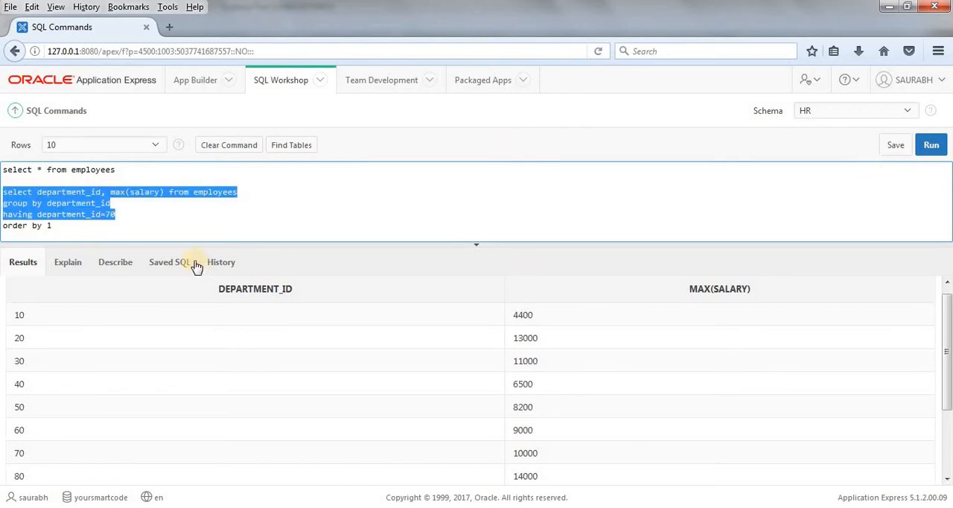
pyautogui.click(168, 262)
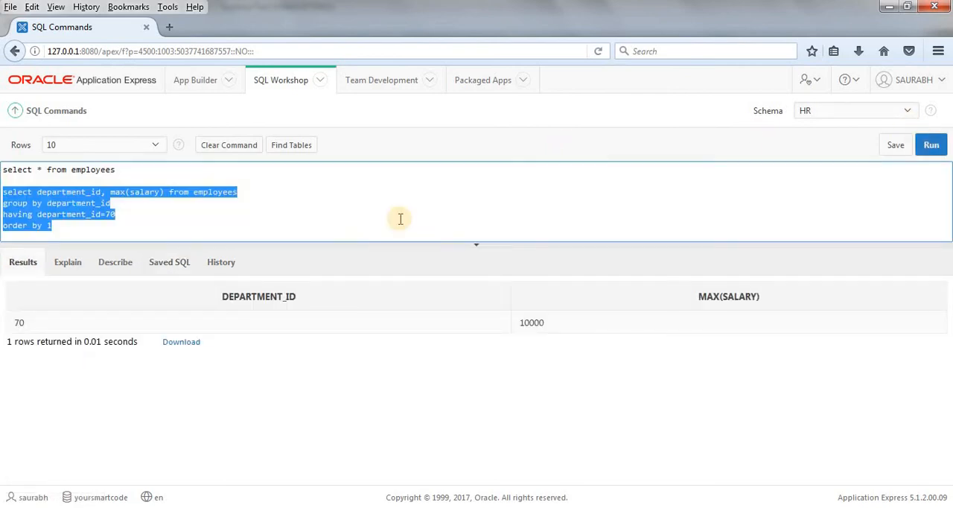
pyautogui.moveTo(19, 322)
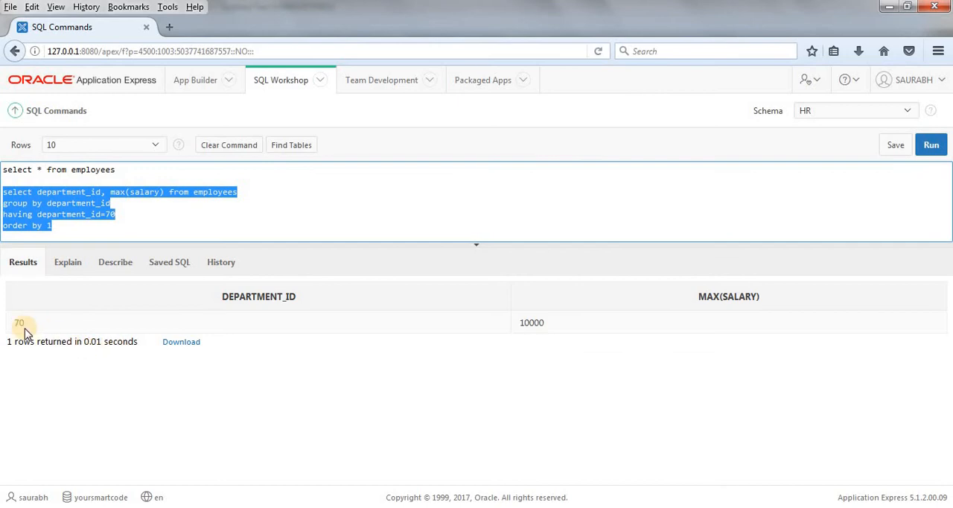
pyautogui.click(112, 215)
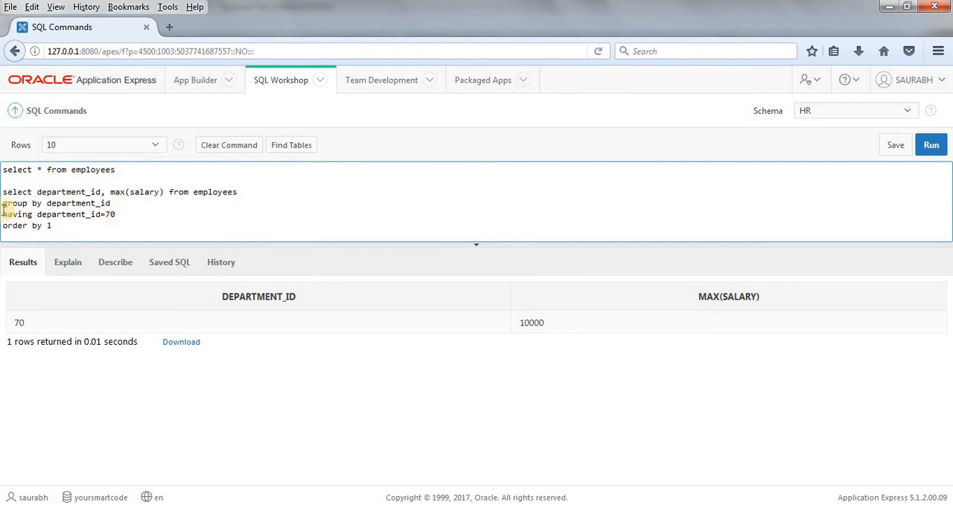
pyautogui.doubleClick(17, 202)
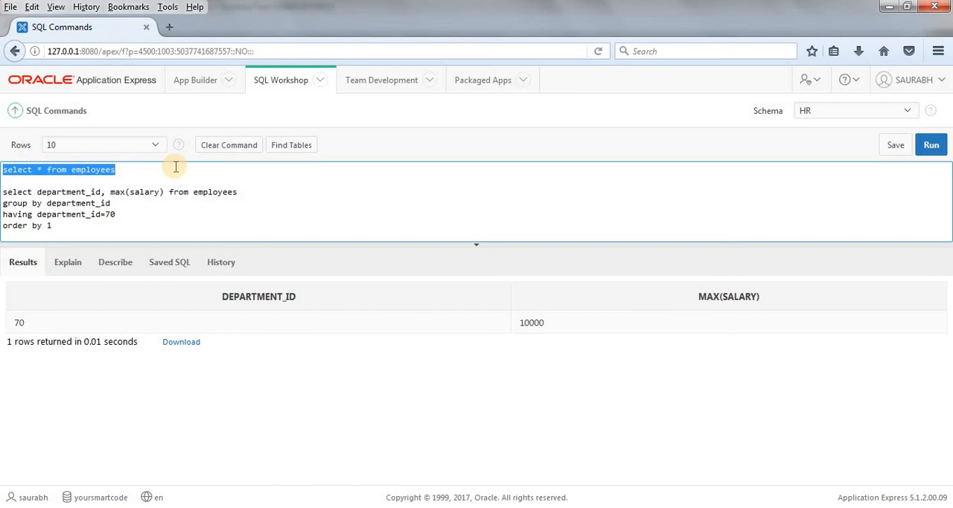
# Step: Rerun 'select * from employees' to show the full employees table again
pyautogui.click(931, 145)
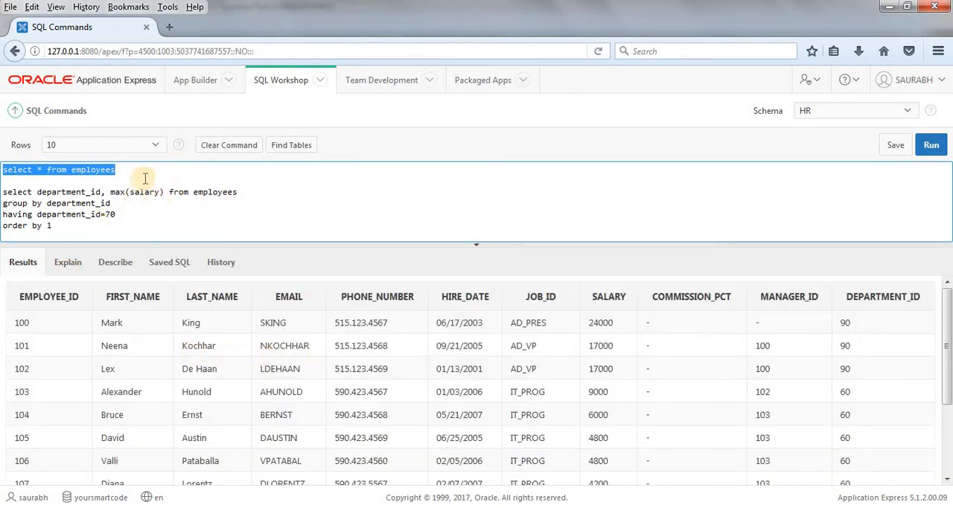
pyautogui.moveTo(125, 322)
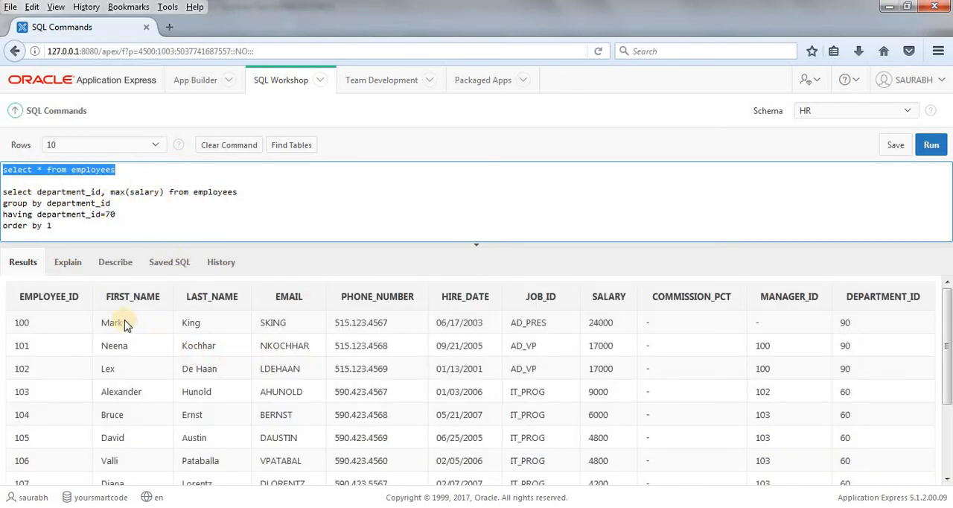
pyautogui.moveTo(647, 322)
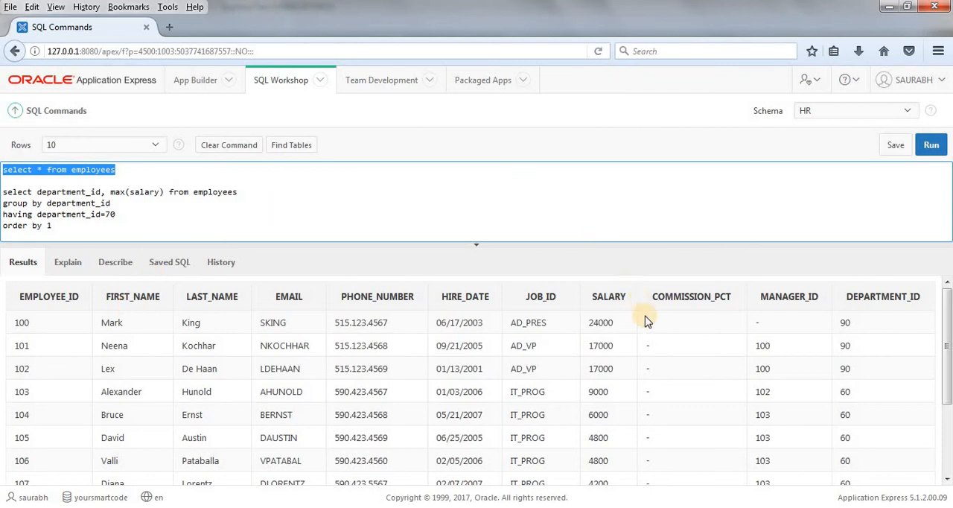
pyautogui.moveTo(164, 170)
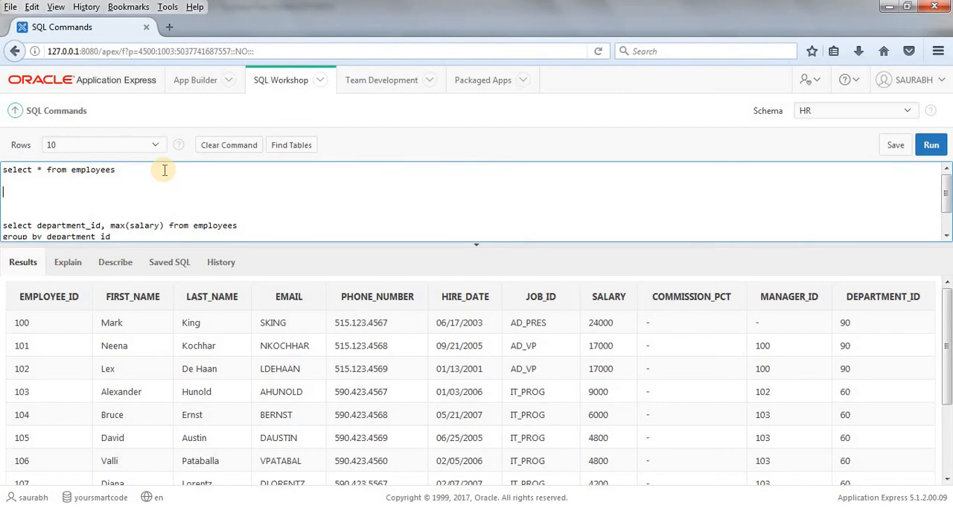
# Step: Write 'select first_name, department_id, max(salary) from employees group by'
pyautogui.write('select fir')
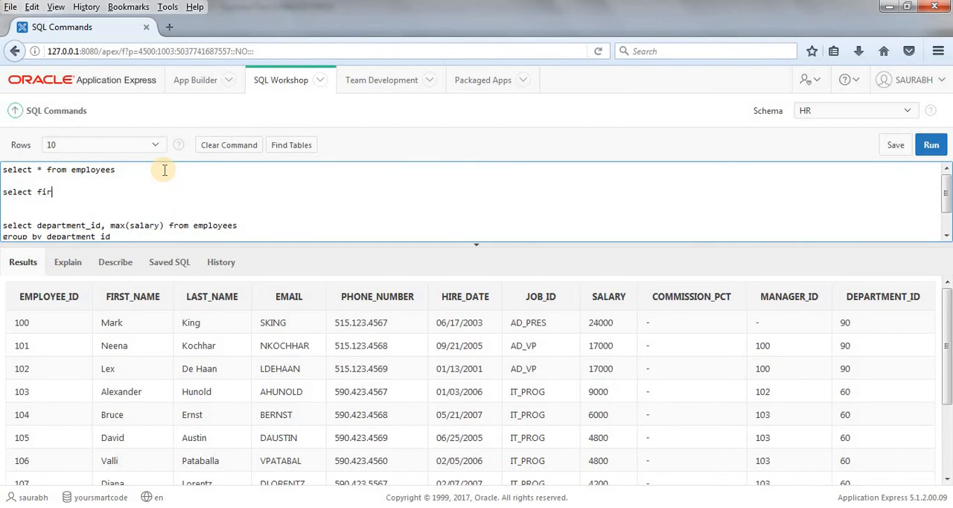
pyautogui.write('st_name')
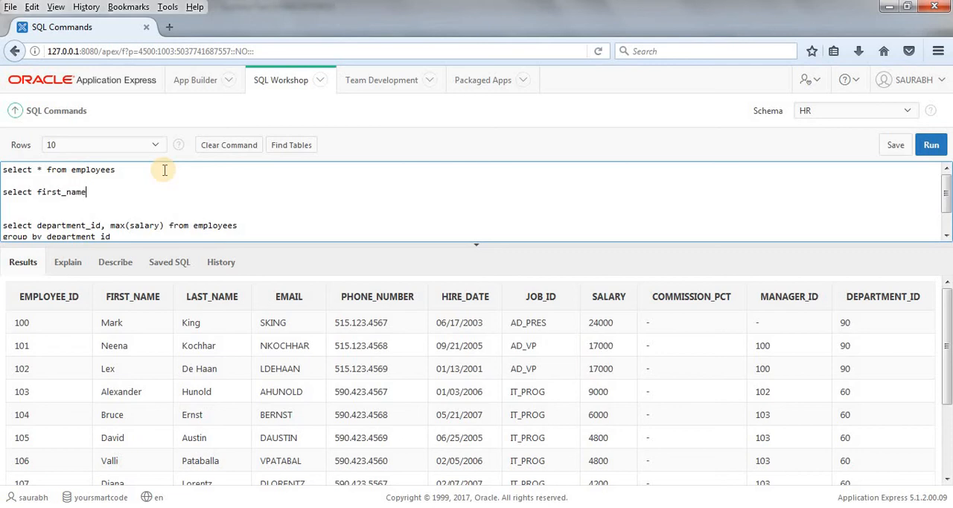
pyautogui.write(', depa')
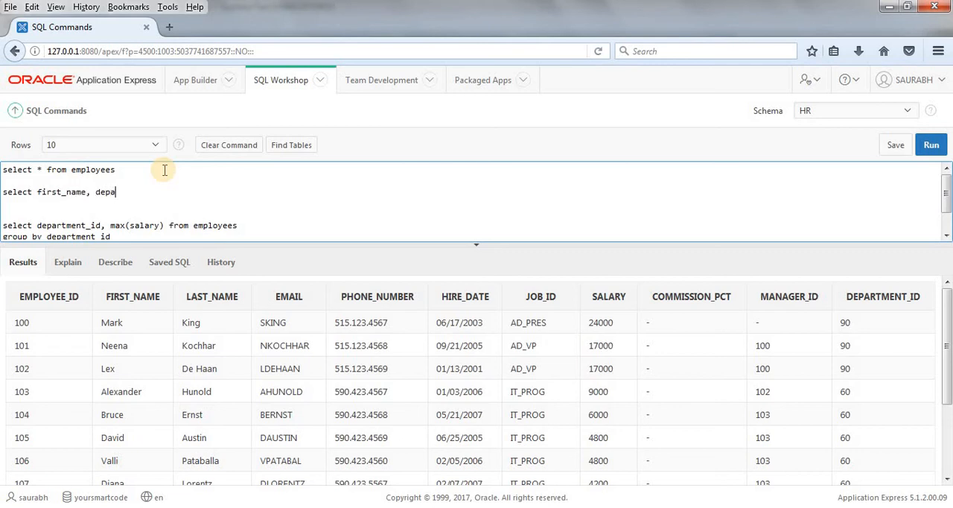
pyautogui.write('rtment_i')
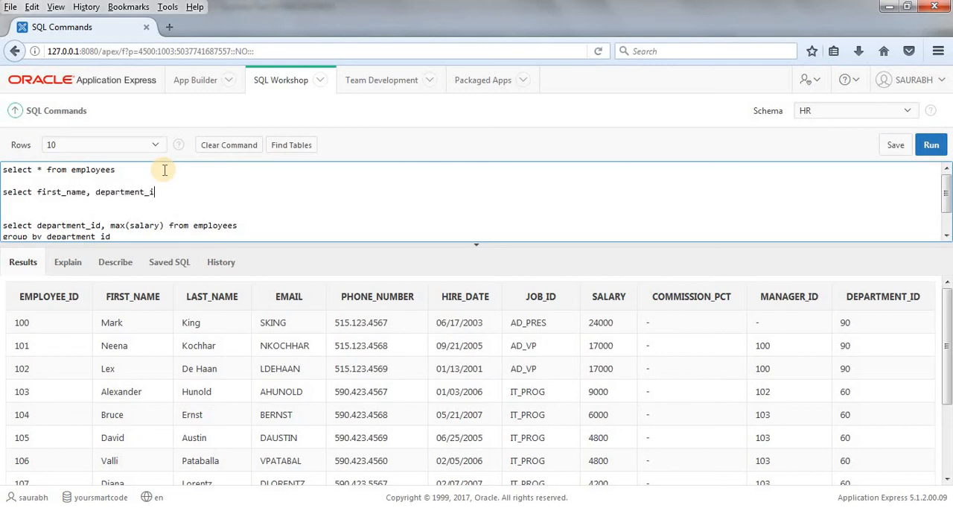
pyautogui.write('d, m')
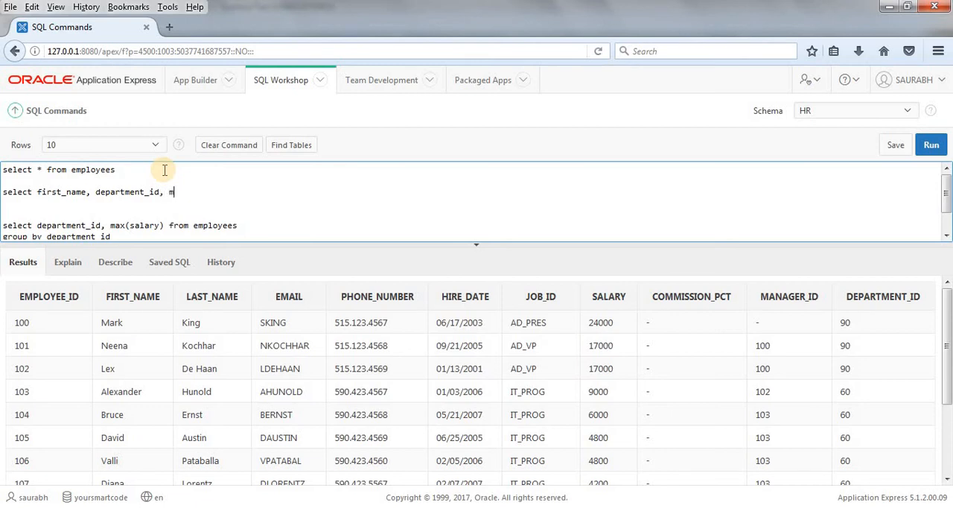
pyautogui.write('ax(')
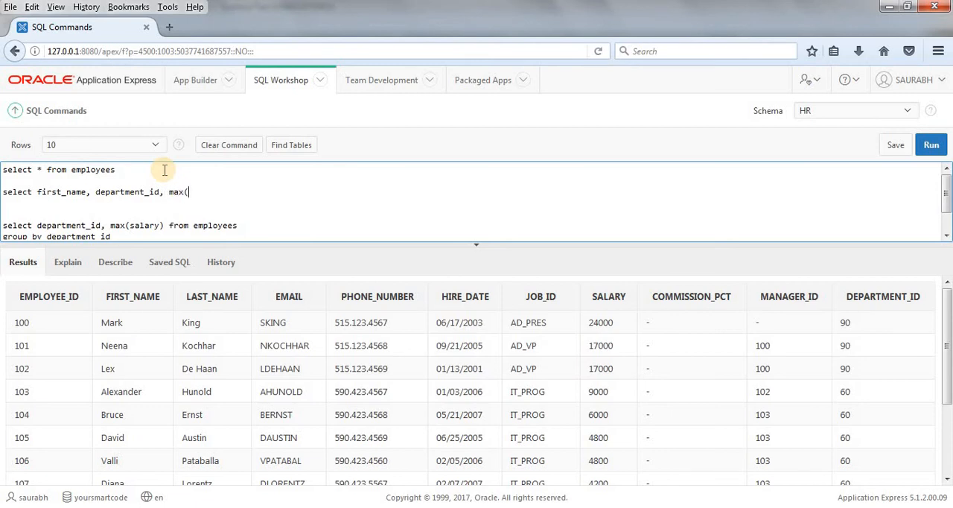
pyautogui.write('s')
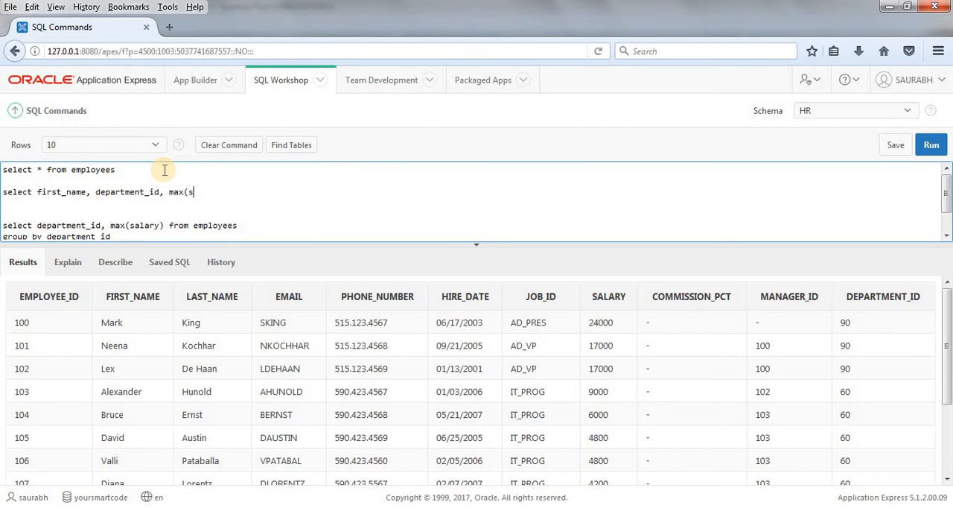
pyautogui.write('al')
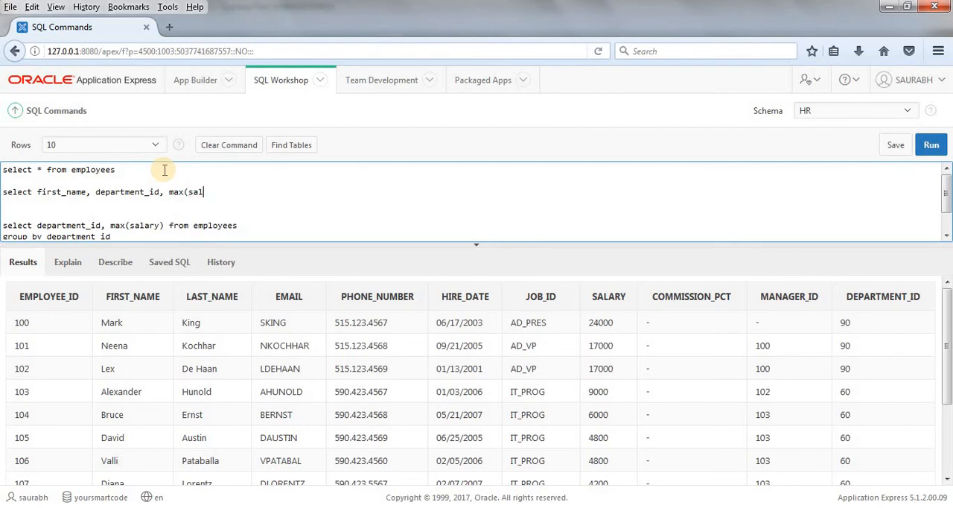
pyautogui.write('ary')
pyautogui.write('from')
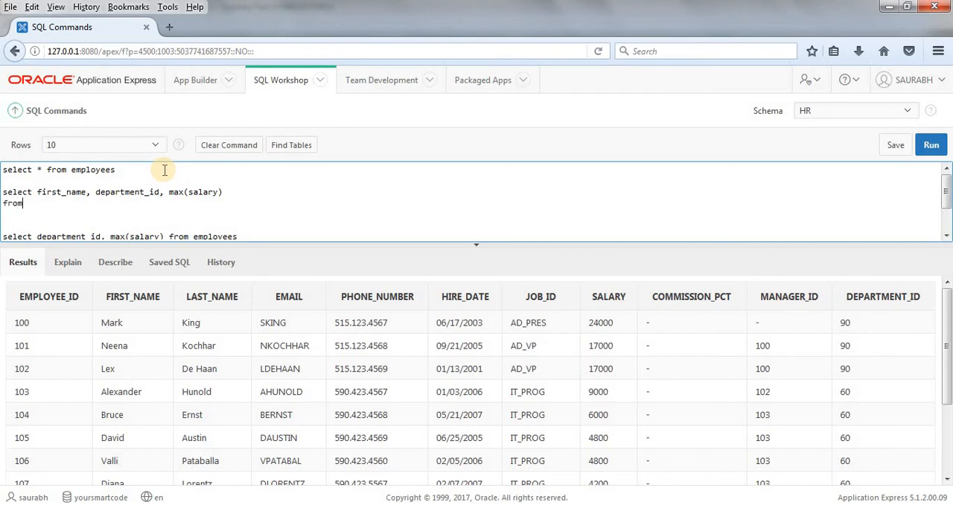
pyautogui.write('empl')
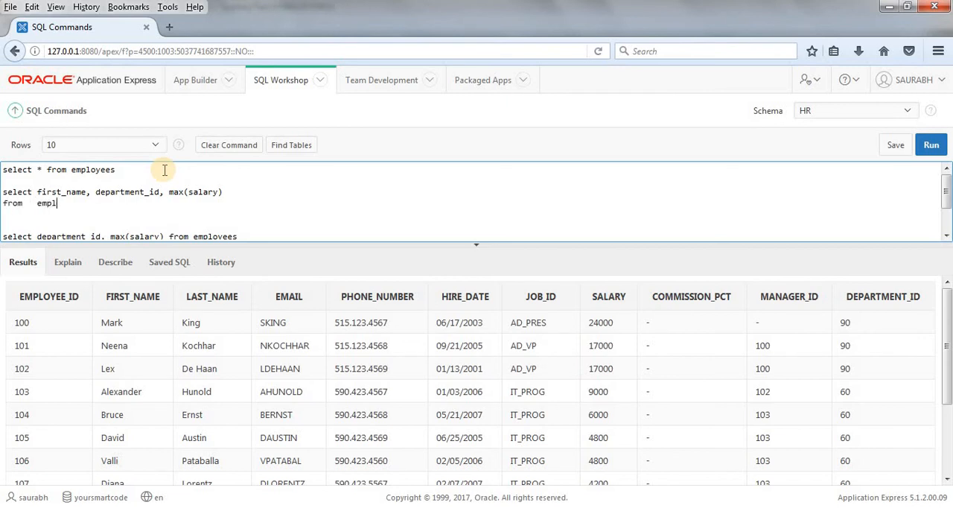
pyautogui.write('oyees')
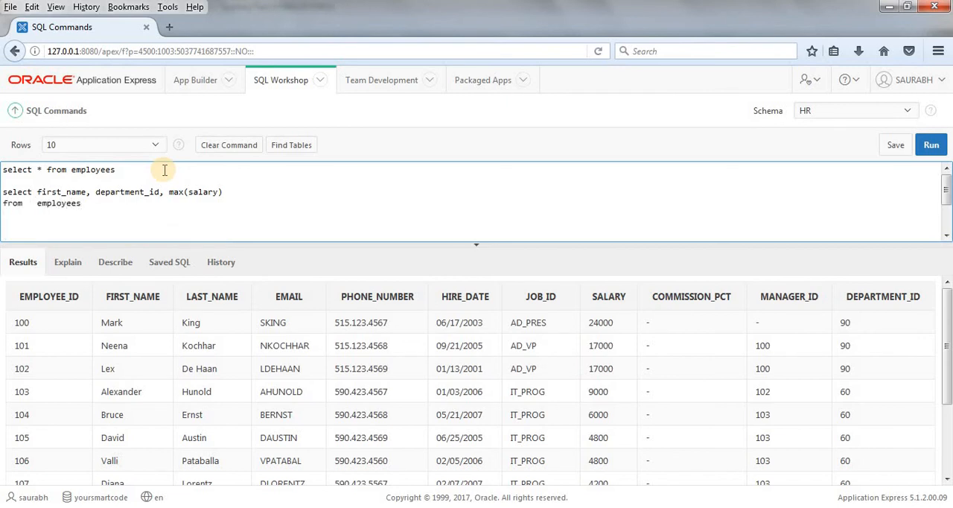
pyautogui.write('group')
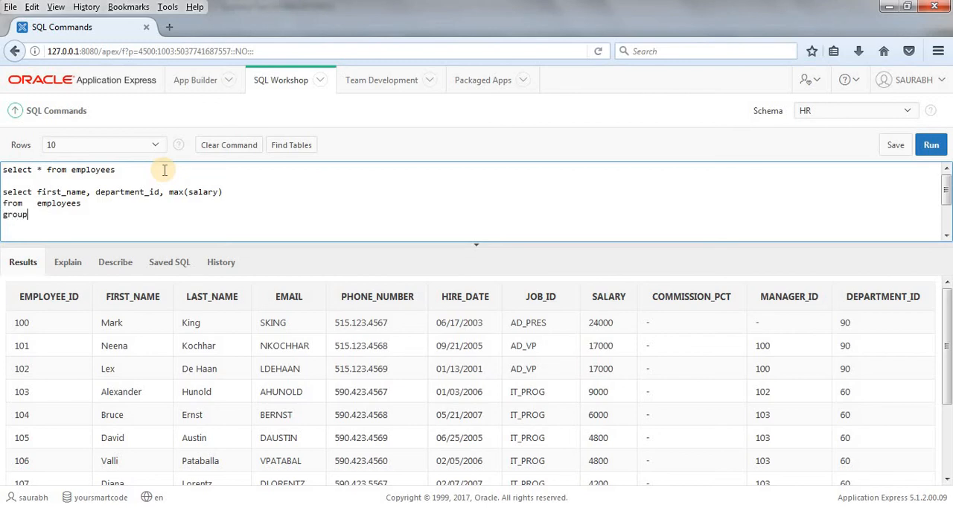
pyautogui.write('by')
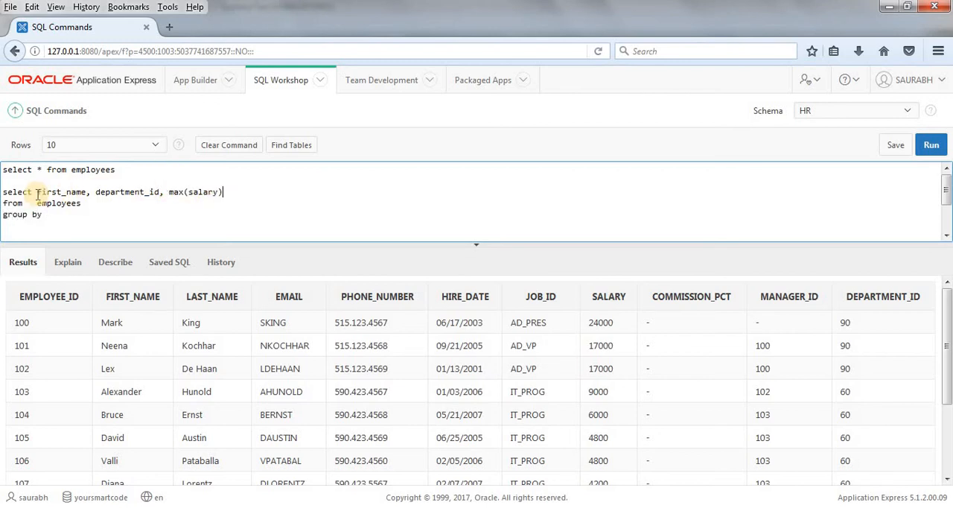
# Step: Complete the clause as 'group by first_name, department_id', reusing the selected column names
pyautogui.doubleClick(62, 192)
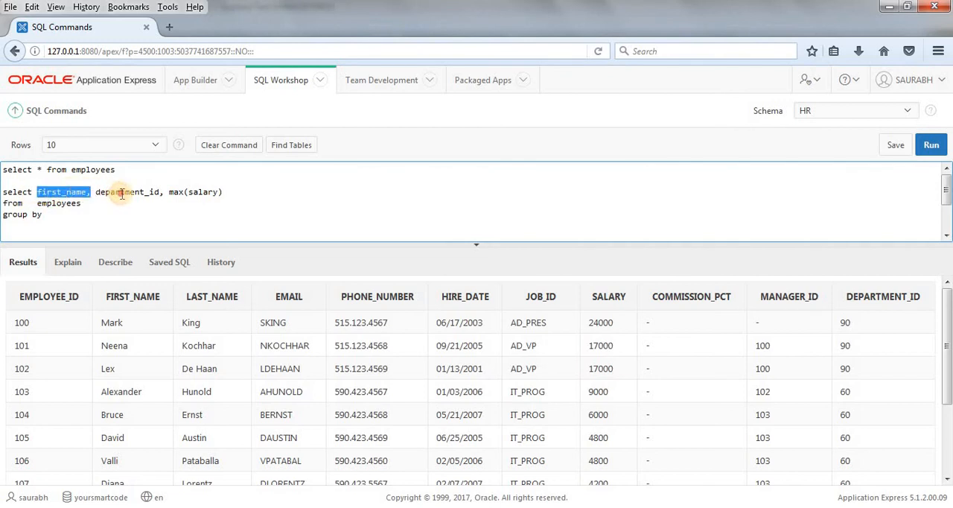
pyautogui.moveTo(89, 191); pyautogui.dragTo(162, 190)
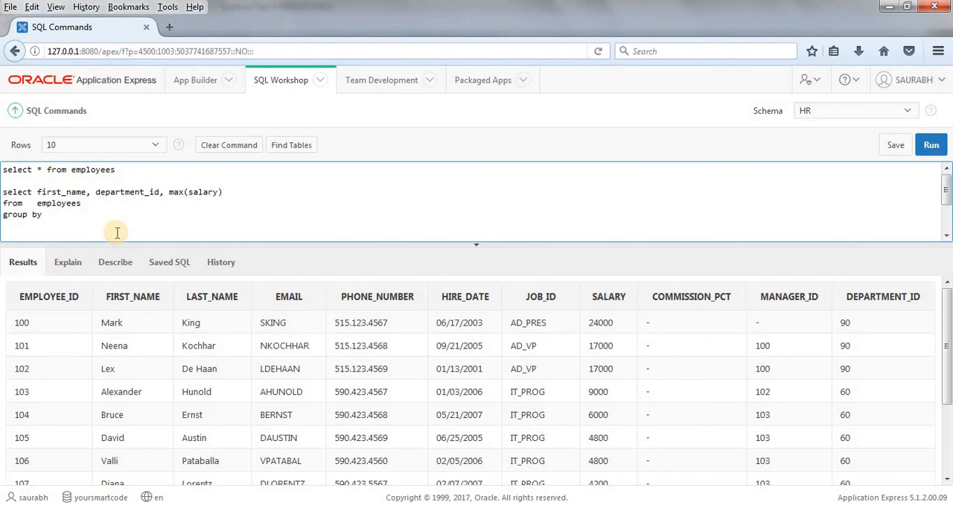
pyautogui.write('first_name, department_id')
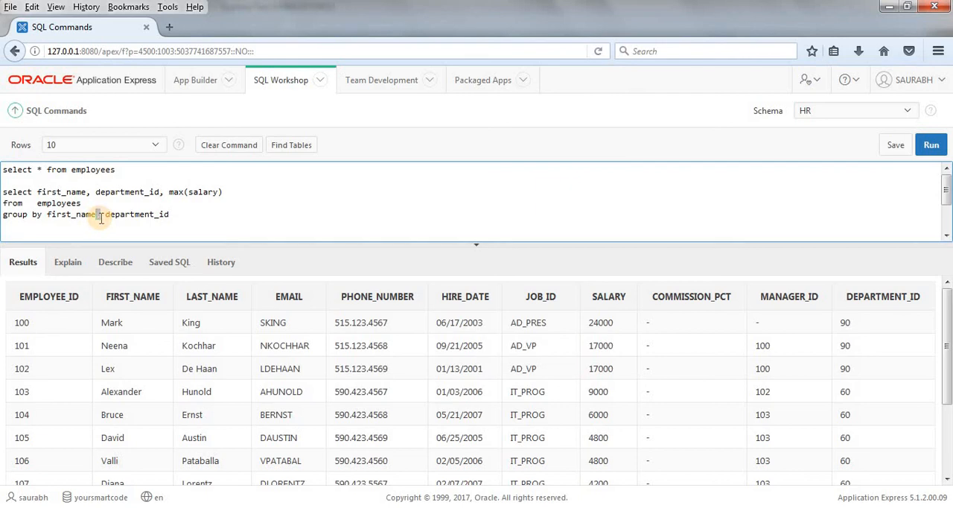
pyautogui.doubleClick(127, 214)
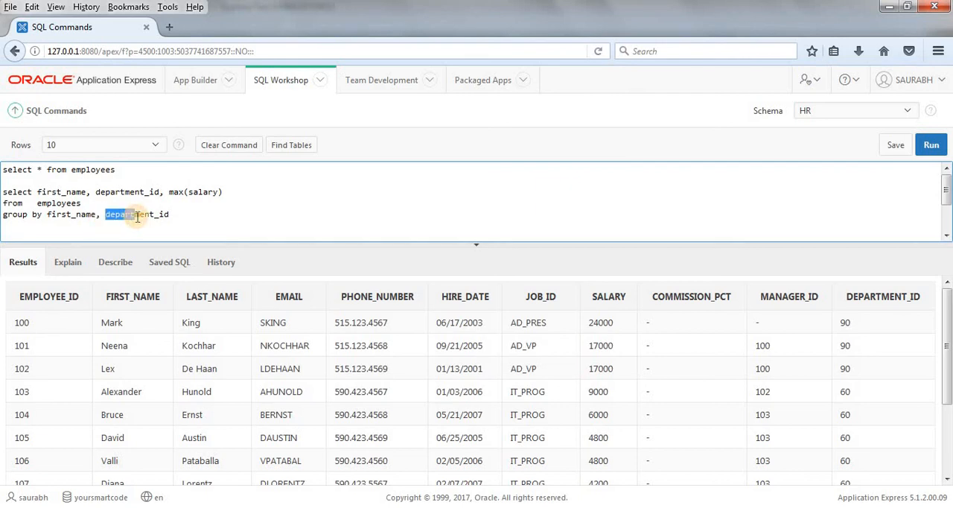
pyautogui.click(198, 219)
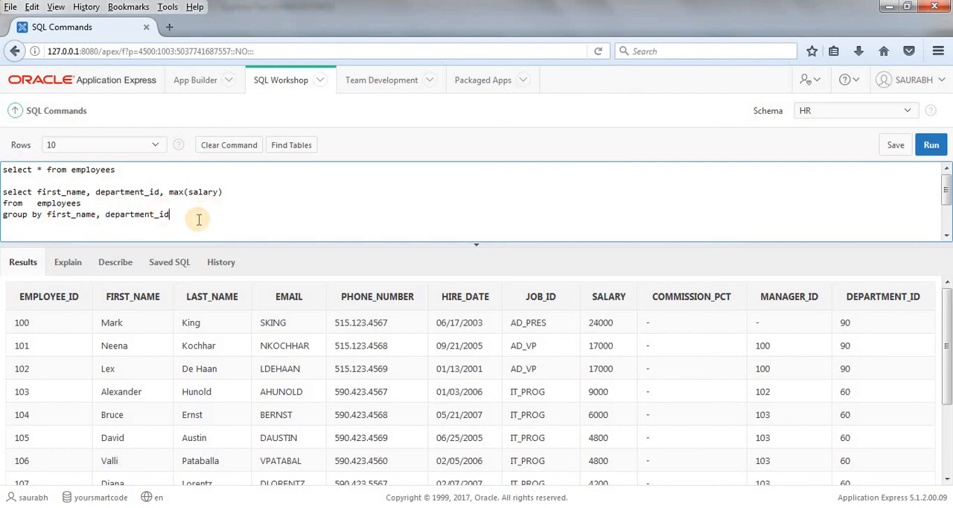
pyautogui.doubleClick(138, 214)
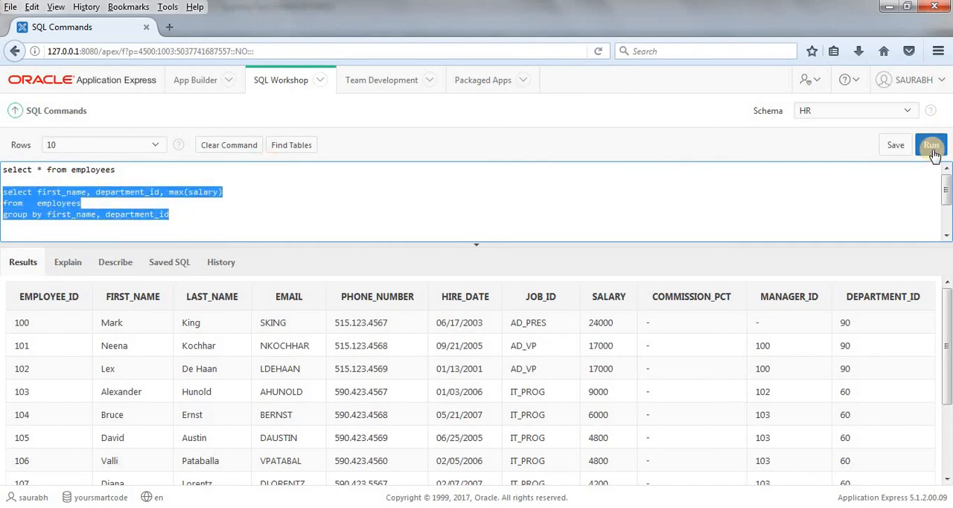
# Step: Run the first_name, department_id grouped query and review names with their maximum salaries
pyautogui.click(932, 145)
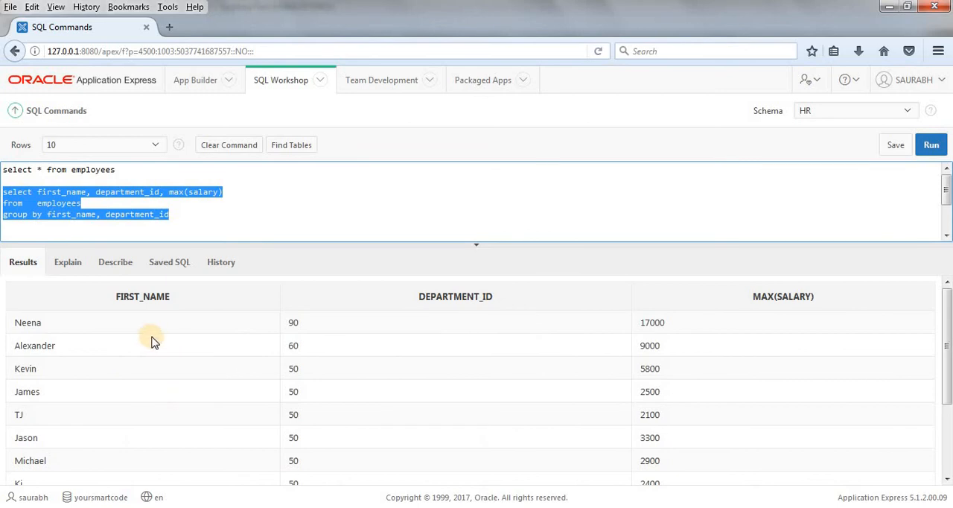
pyautogui.click(36, 328)
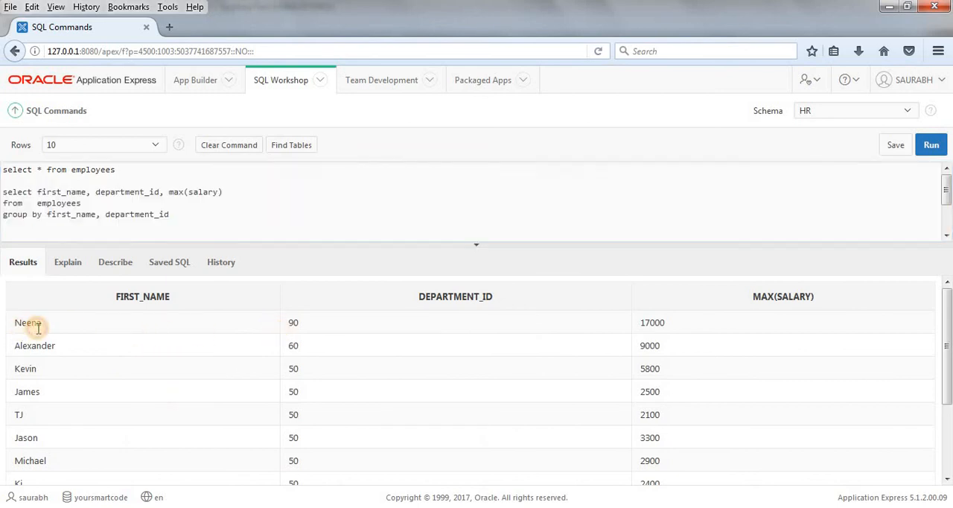
pyautogui.doubleClick(27, 322)
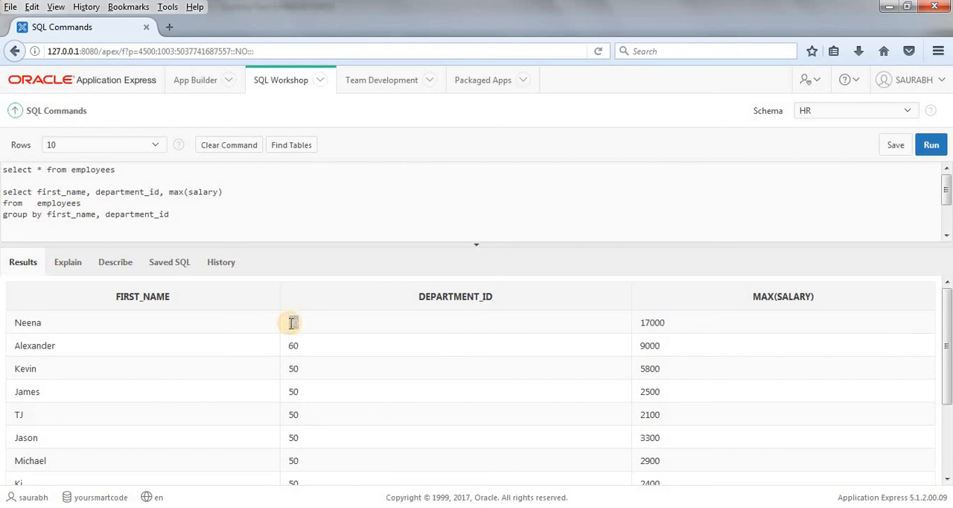
pyautogui.doubleClick(292, 321)
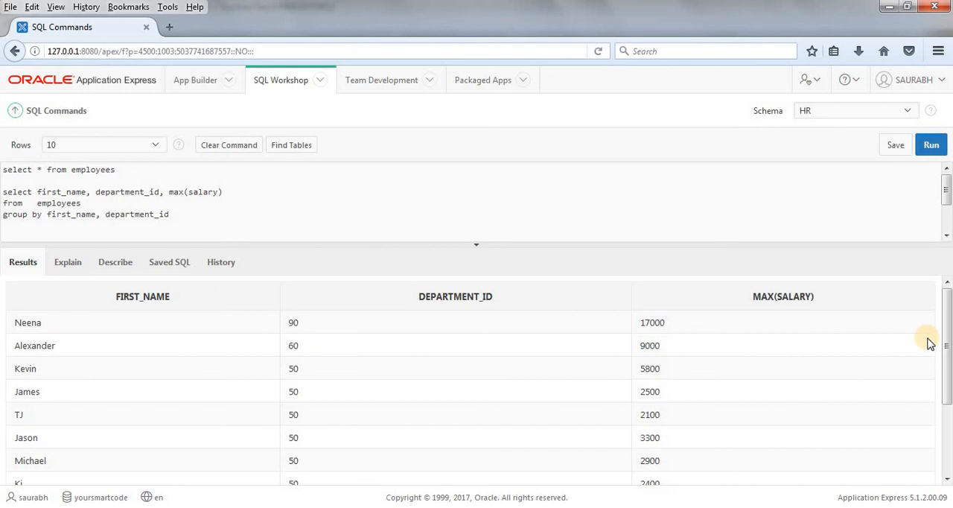
pyautogui.scroll(-3)
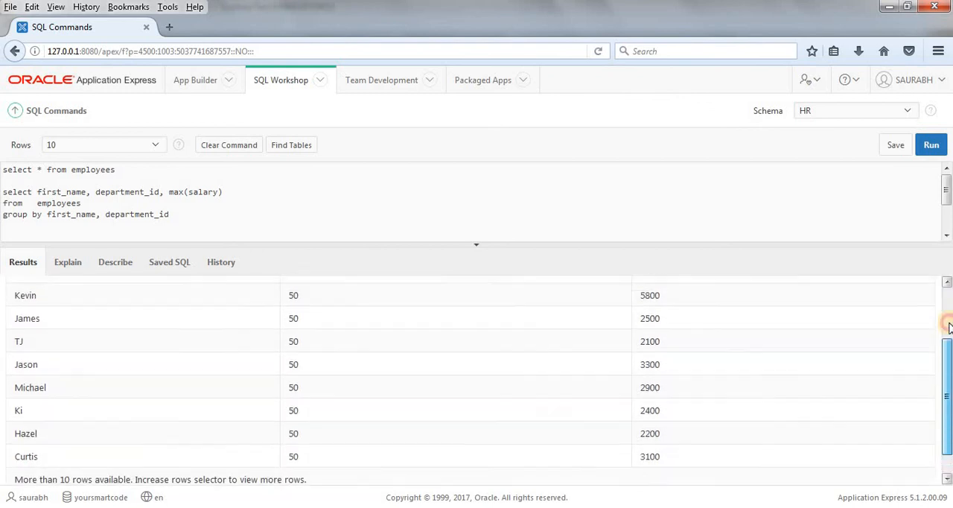